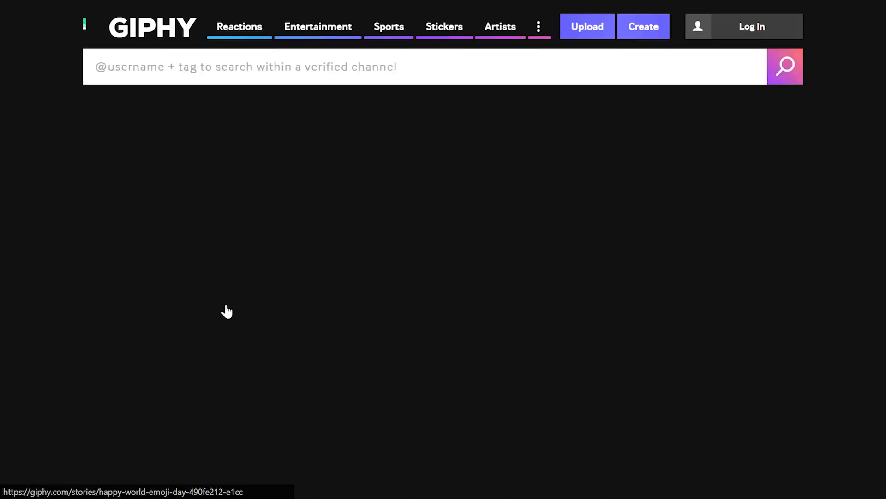
Step: Scroll through the 'What is a Lottie' guide's platform sections
scroll("down", 3)
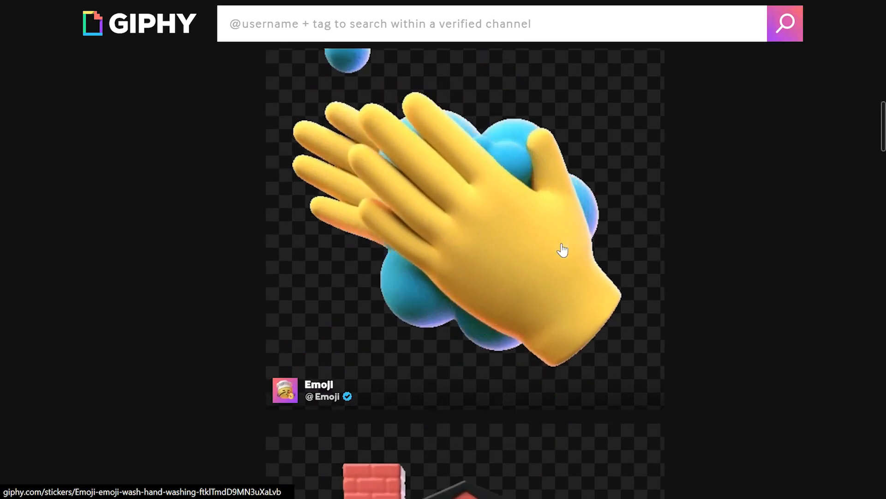
scroll("down", 3)
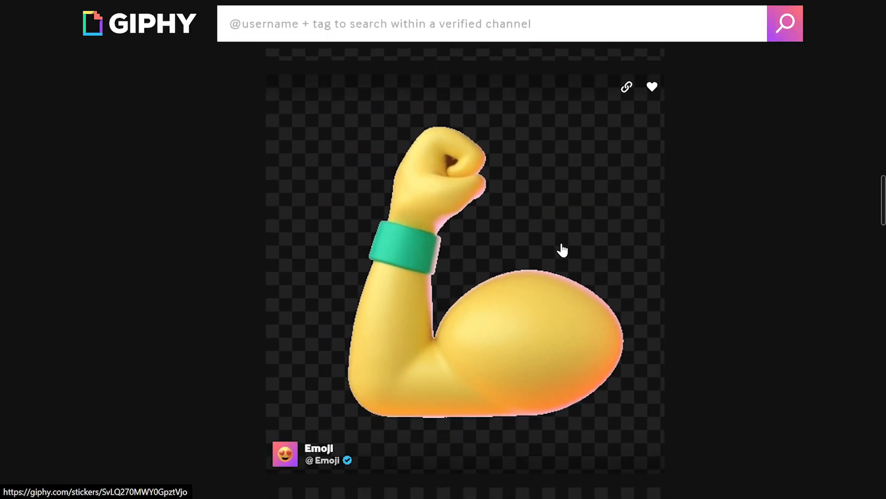
scroll("down", 3)
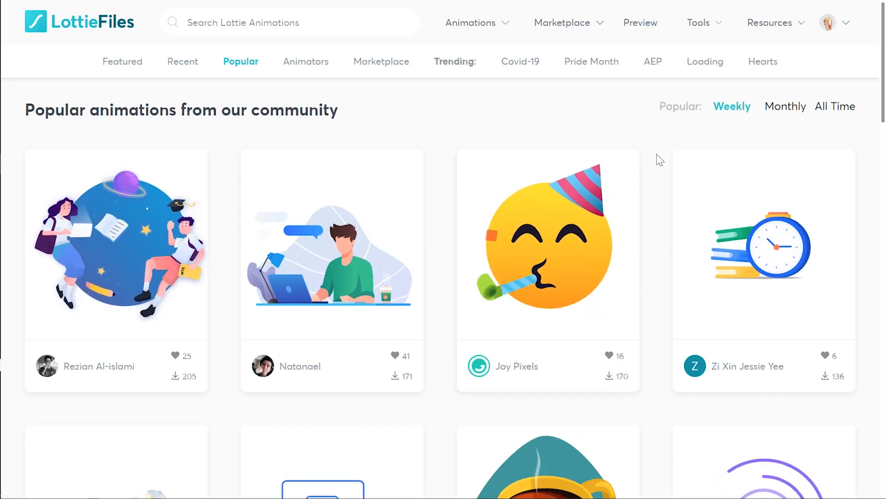
scroll("down", 3)
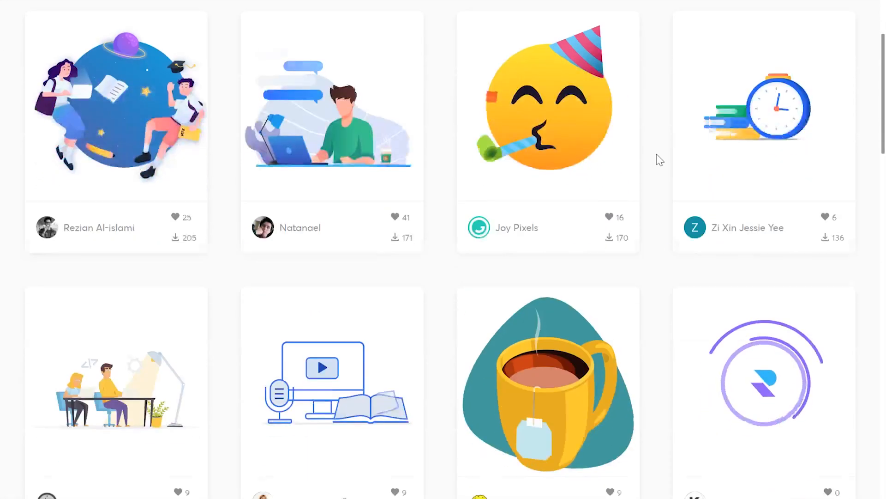
scroll("down", 3)
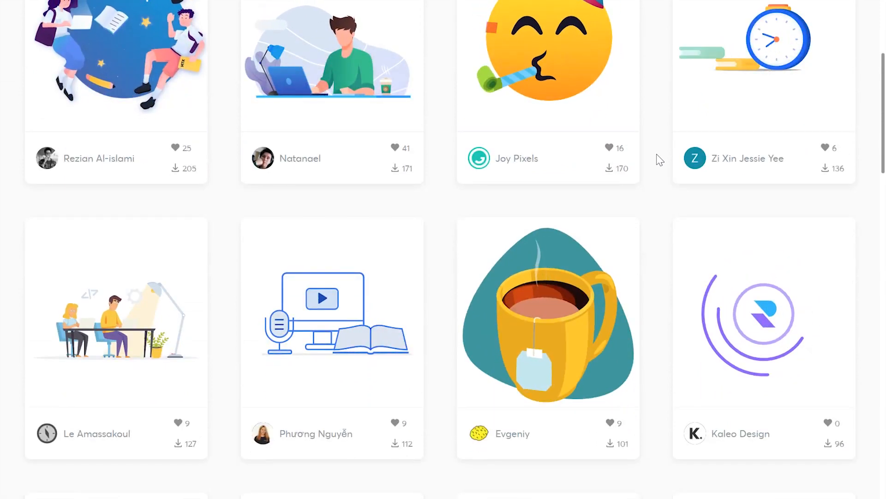
scroll("down", 3)
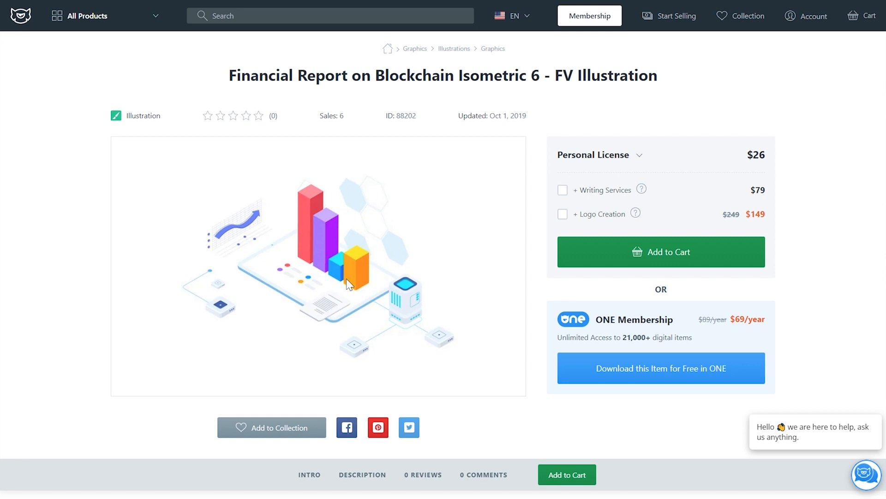
mouse_move(329, 235)
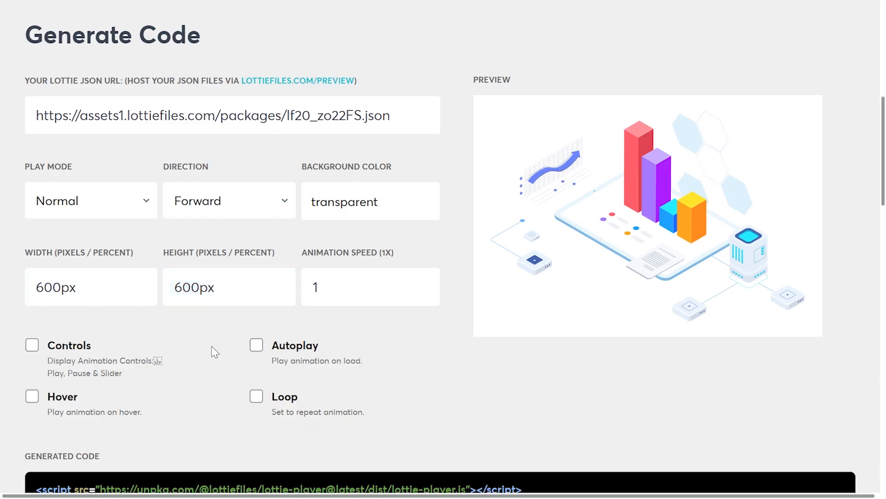
scroll("down", 3)
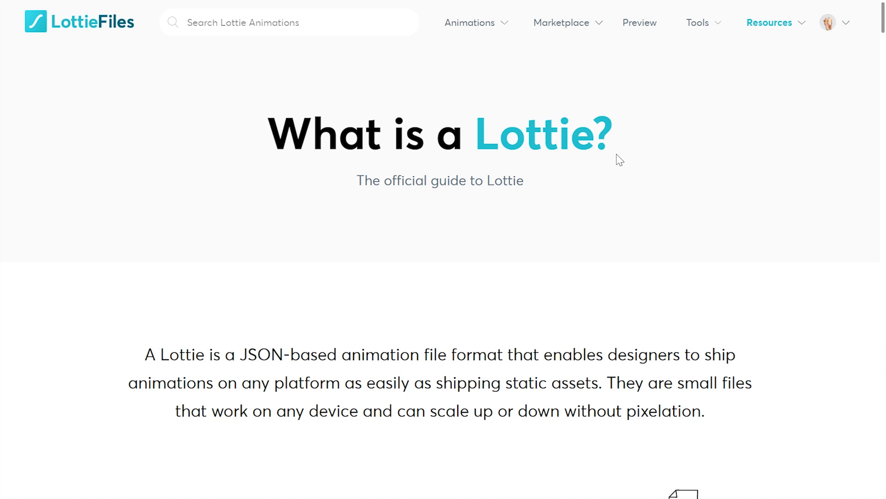
Step: Open the Resources menu and scroll further down the guide page
left_click(770, 22)
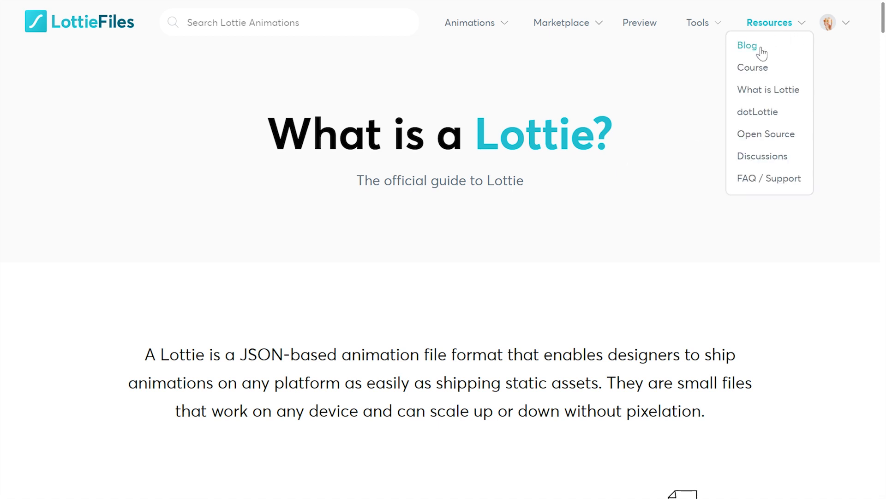
mouse_move(768, 89)
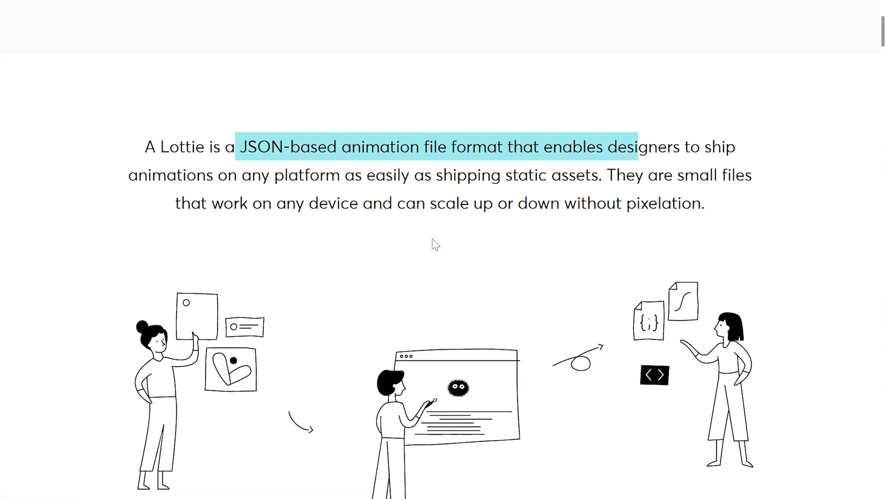
mouse_move(430, 221)
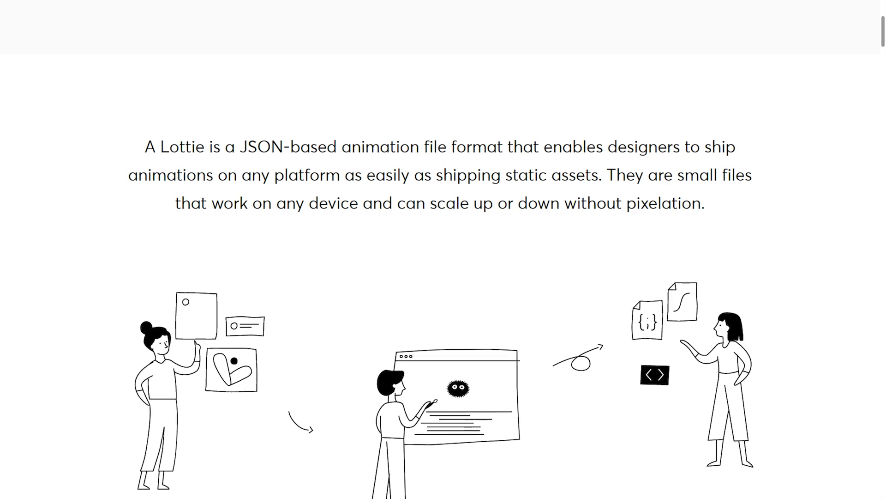
scroll("down", 3)
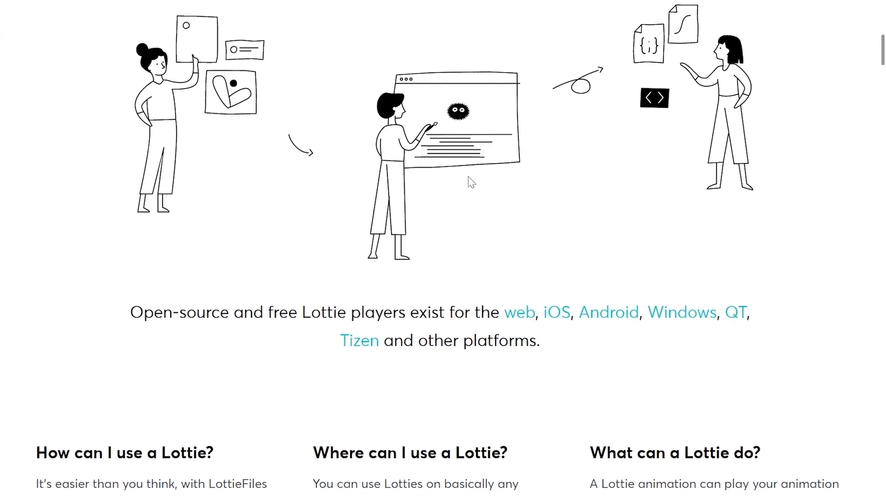
scroll("down", 3)
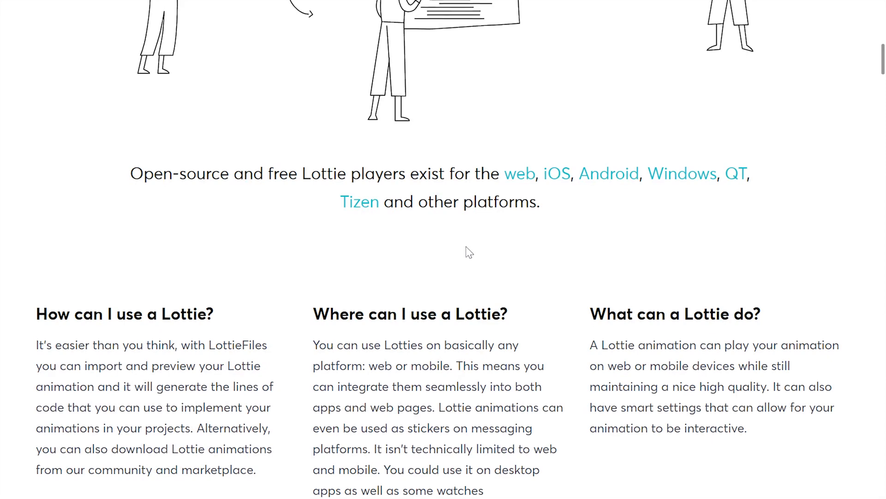
mouse_move(556, 174)
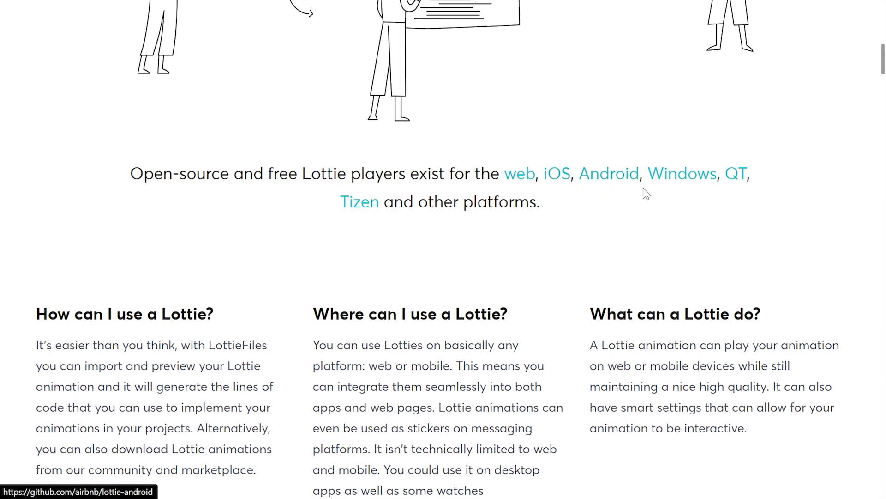
scroll("down", 3)
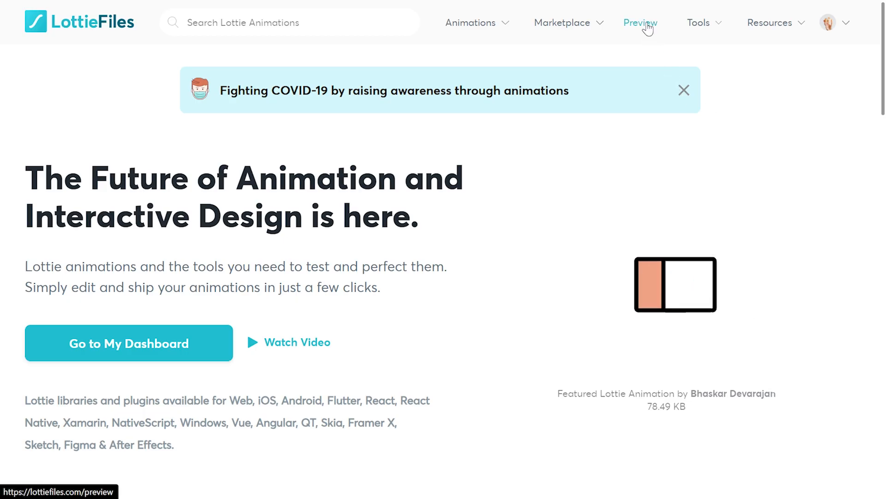
Step: Preview the isometric chart JSON in the LottieFiles player, copy its animation URL, and go home
left_click(640, 23)
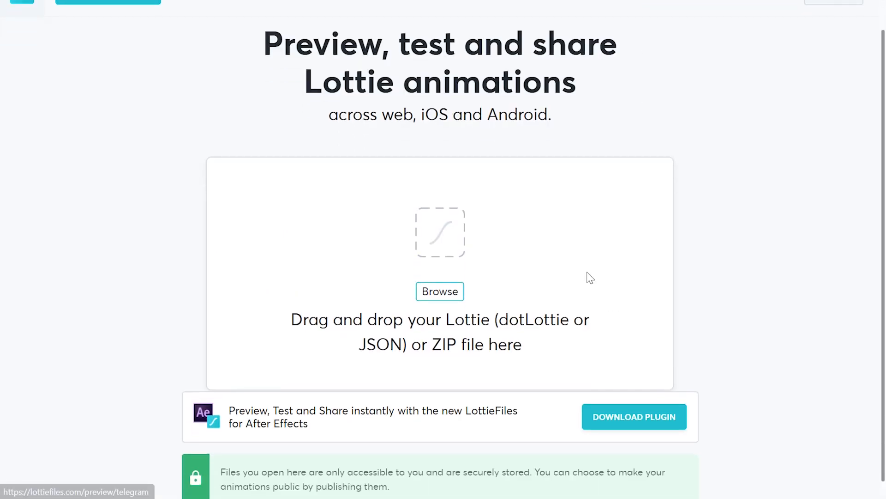
left_click(440, 291)
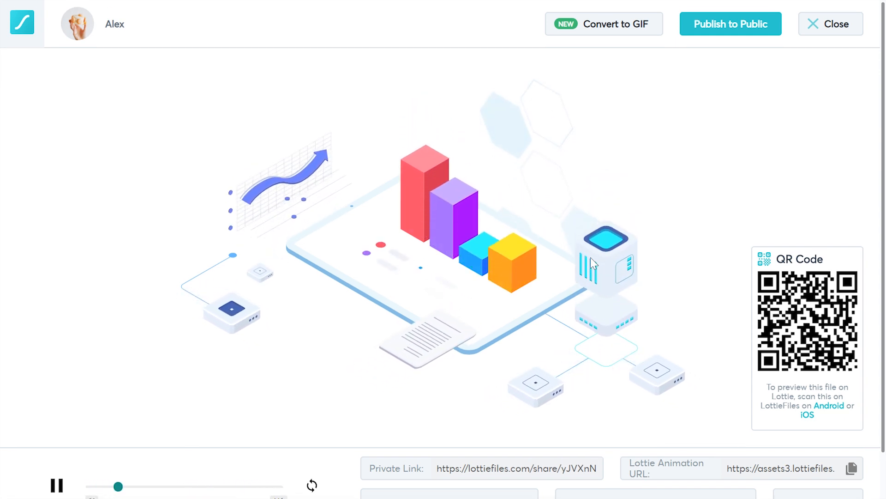
scroll("down", 3)
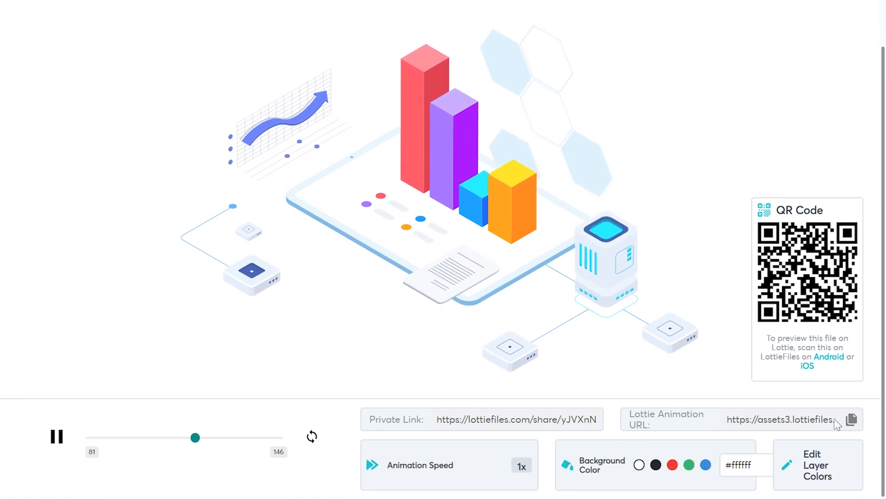
left_click(852, 420)
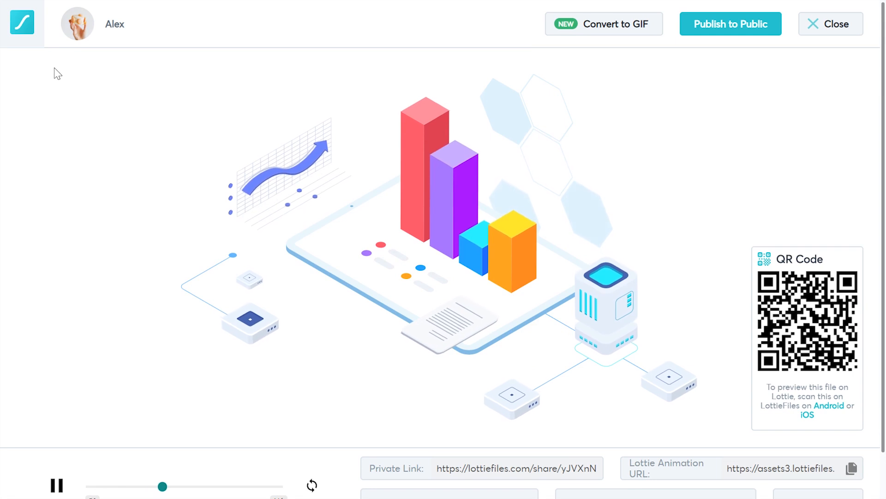
left_click(836, 23)
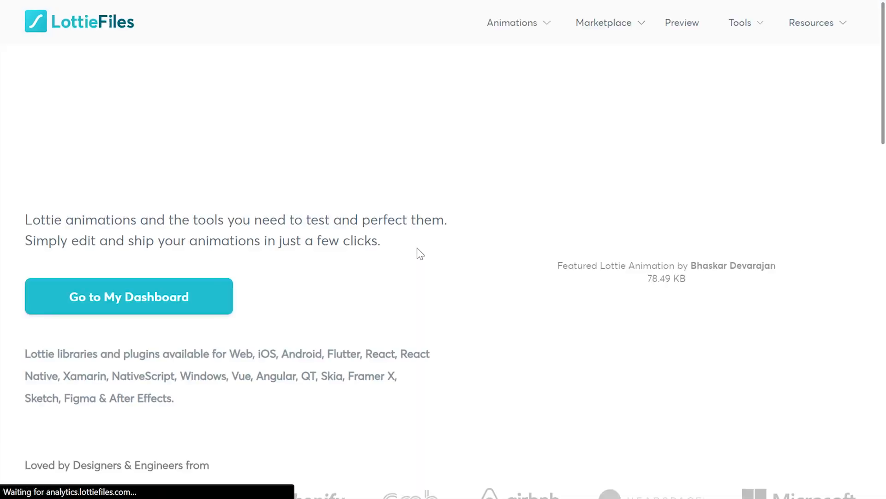
Step: Open Tools > Web-Player and scroll down to its Generate Code section
left_click(700, 22)
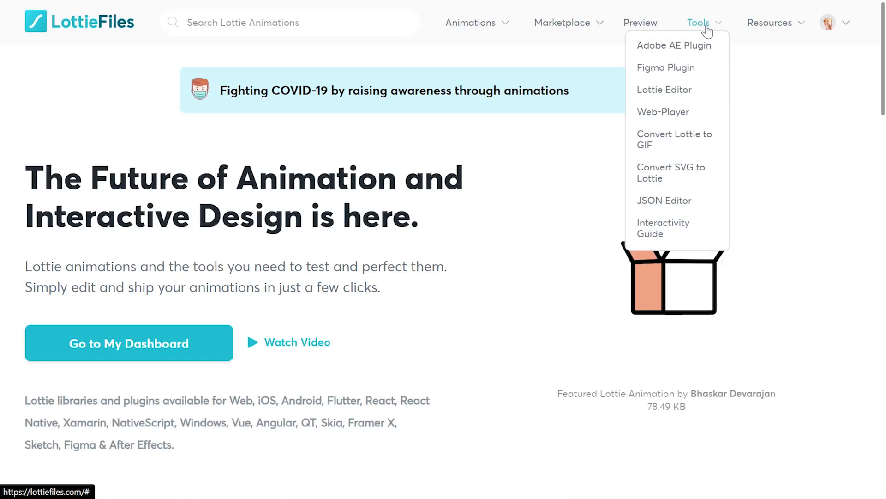
left_click(663, 111)
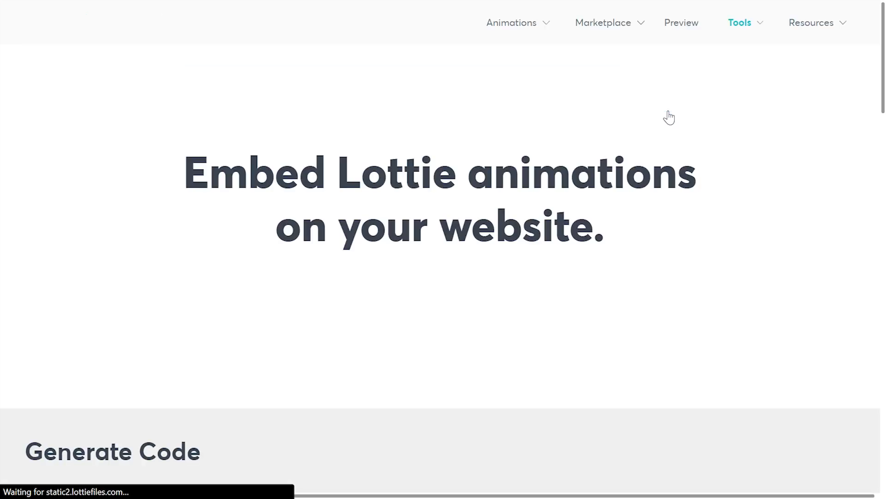
scroll("down", 3)
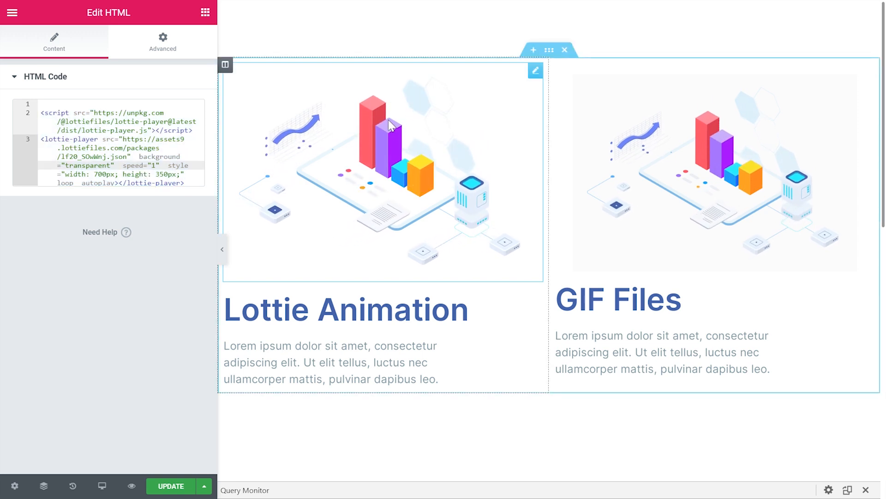
Step: Hide and restore the Elementor panel to preview both columns, then view the GIF's style settings
left_click(619, 300)
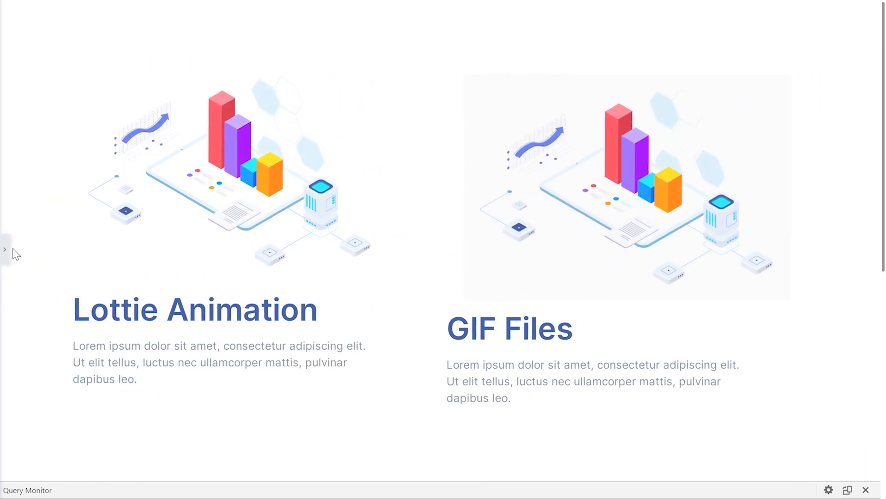
left_click(5, 249)
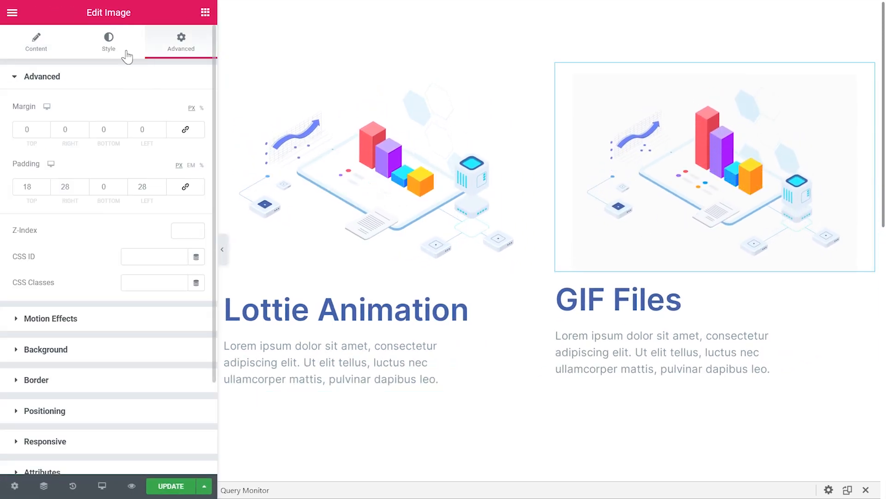
left_click(35, 42)
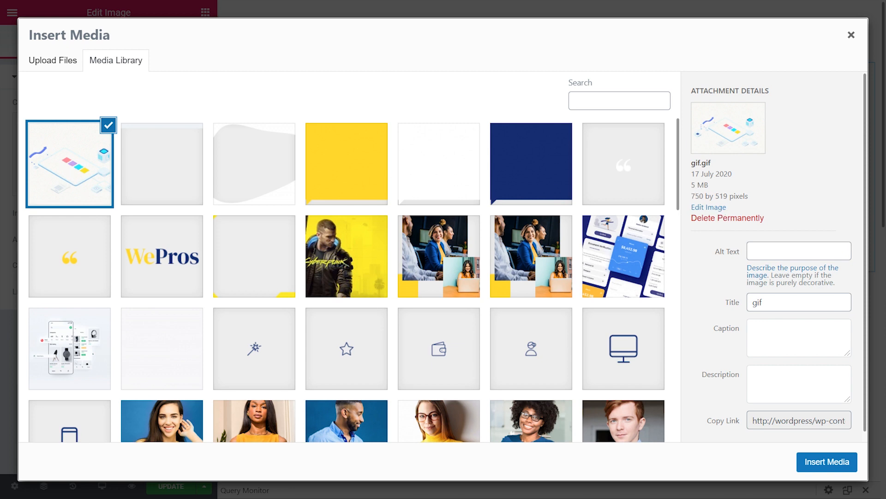
Step: Highlight gif.gif's 5 MB file size in Attachment Details, then close the dialog
double_click(699, 185)
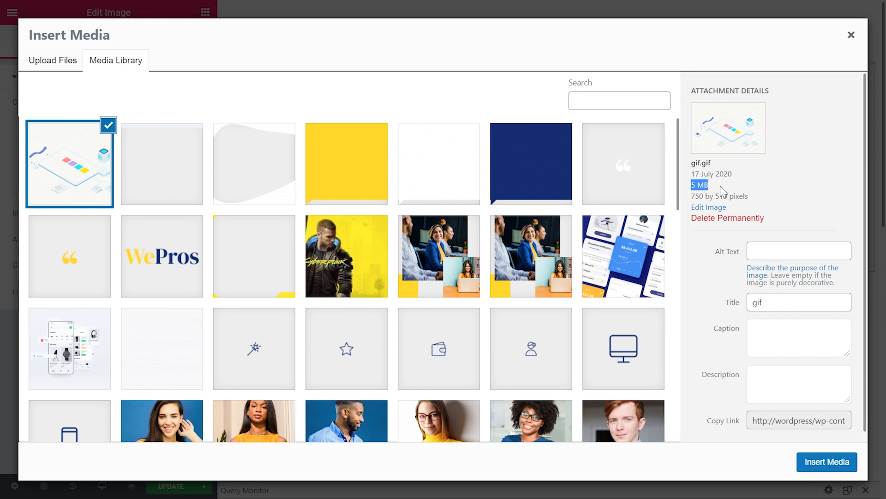
mouse_move(767, 133)
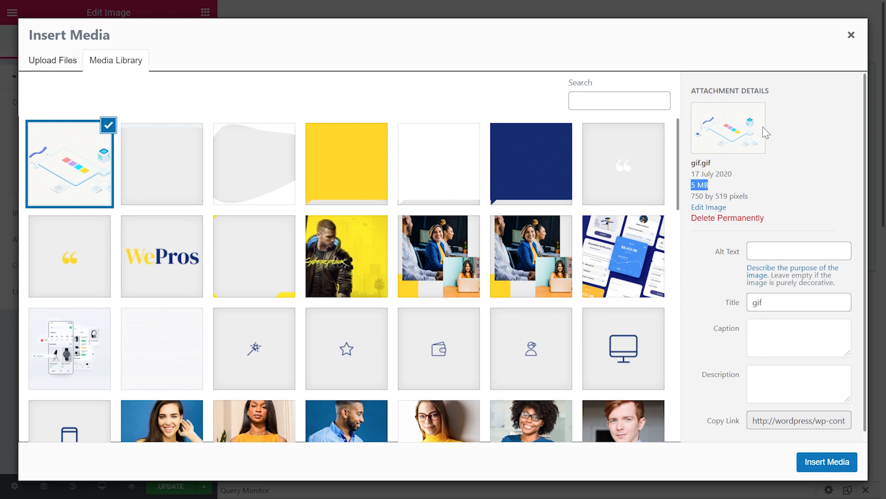
left_click(826, 461)
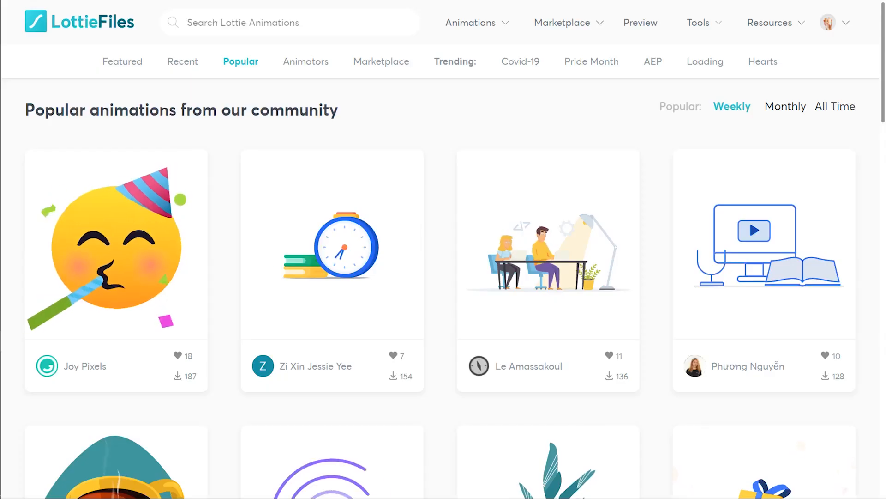
Step: Preview the 43.1 kB partying face emoji animation, close it, and open the account menu
left_click(116, 243)
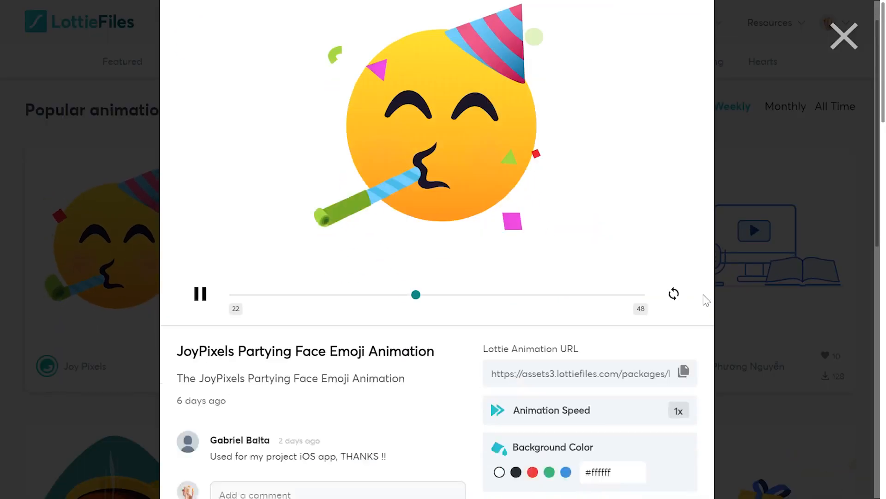
scroll("down", 3)
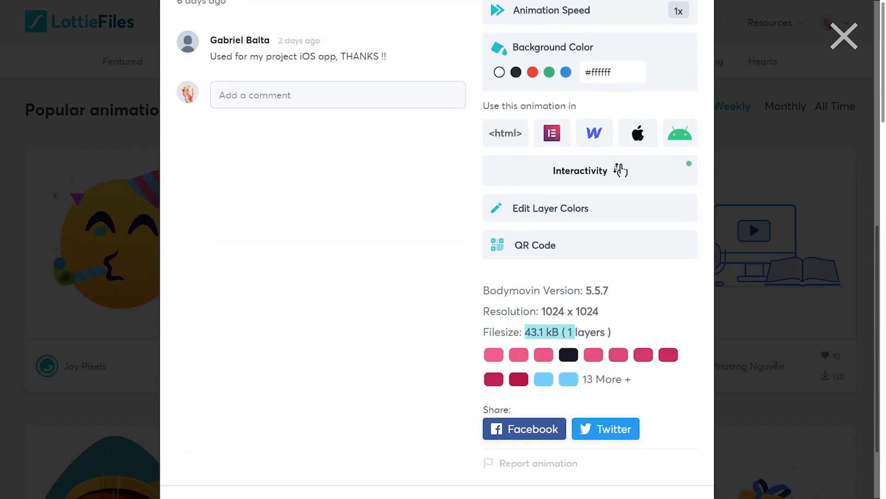
left_click(843, 36)
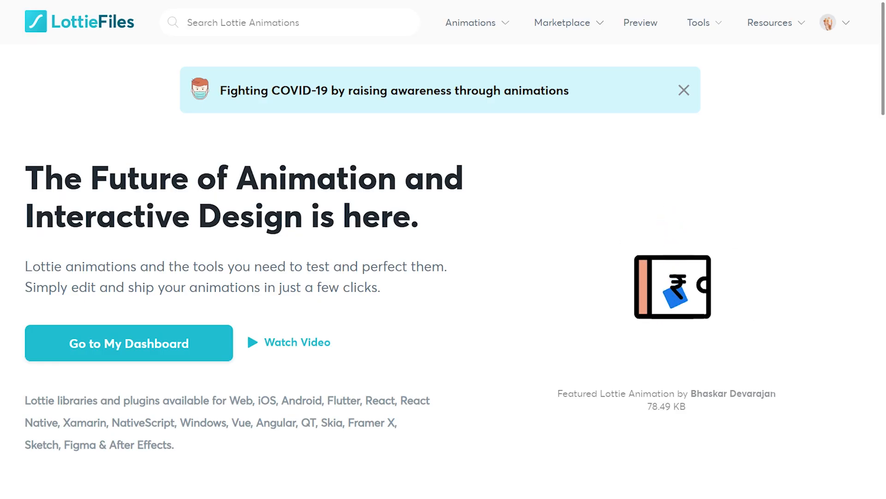
left_click(828, 22)
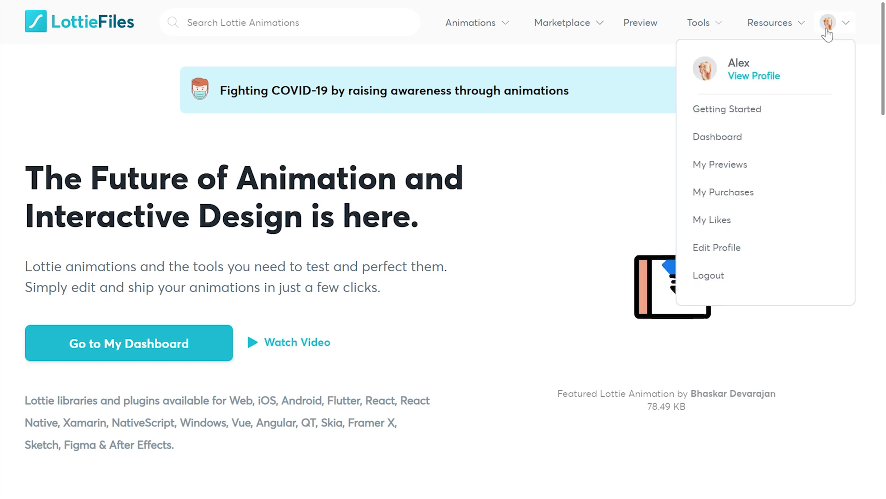
left_click(719, 164)
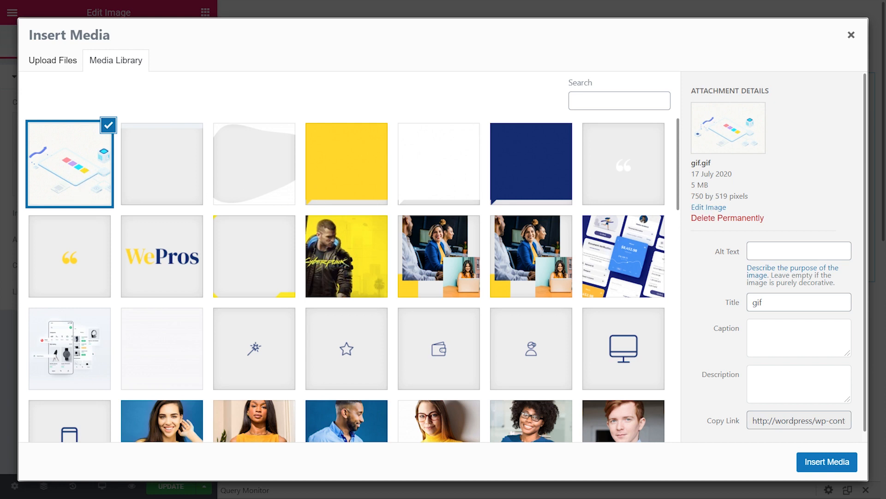
Step: Highlight the GIF's 750-pixel width, then close the media library
double_click(697, 196)
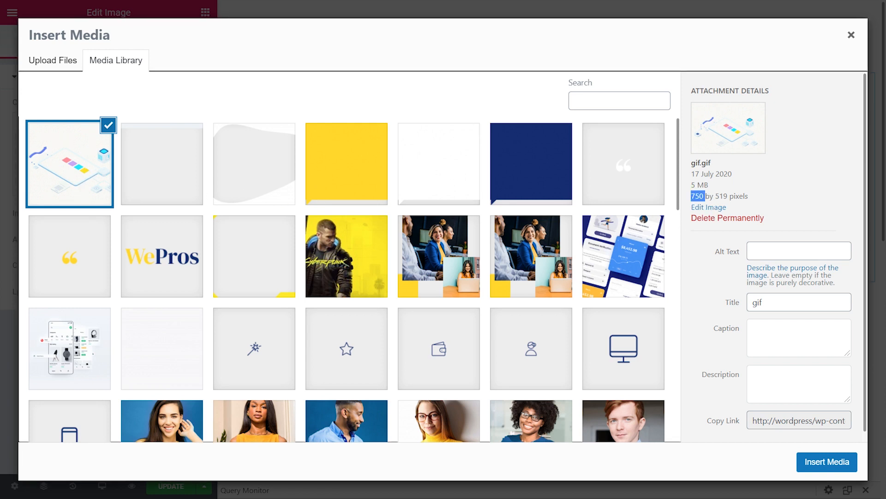
mouse_move(853, 36)
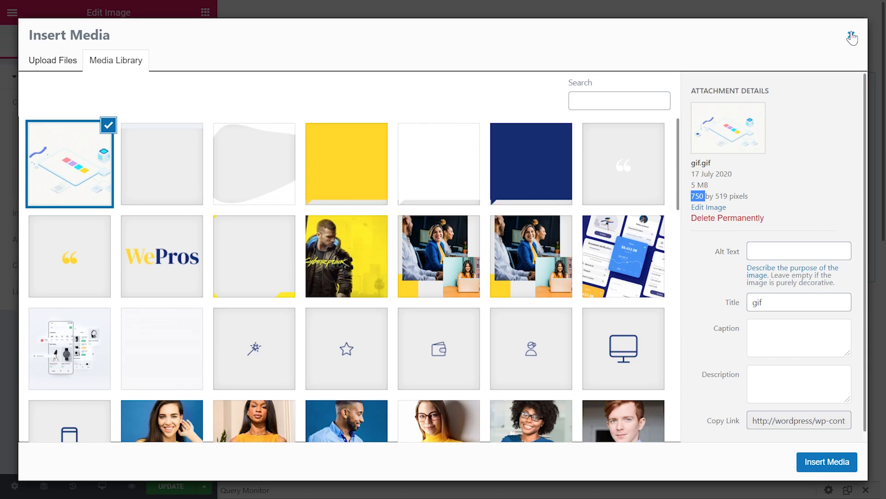
left_click(827, 461)
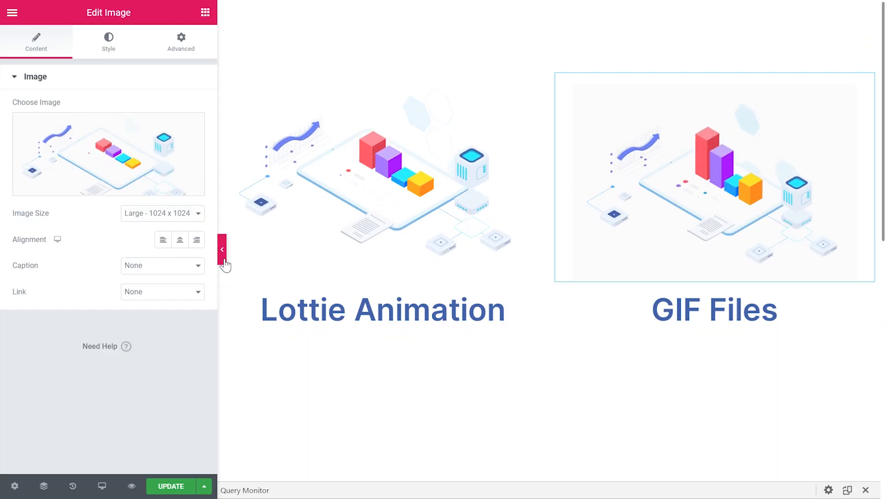
left_click(222, 249)
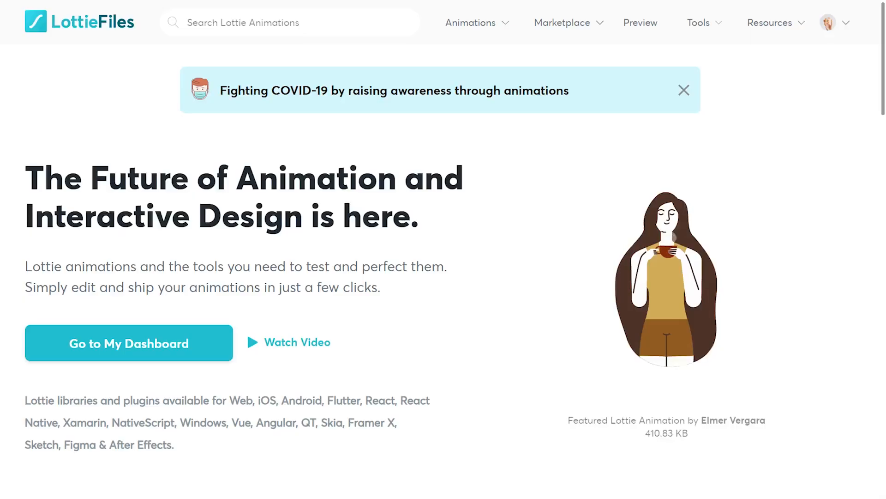
Step: Choose Interactivity Guide from the LottieFiles Tools dropdown
left_click(698, 23)
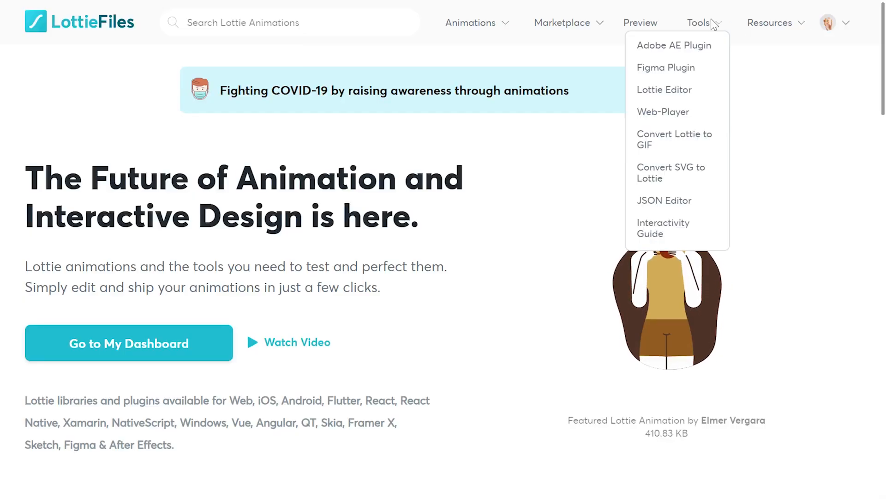
mouse_move(662, 227)
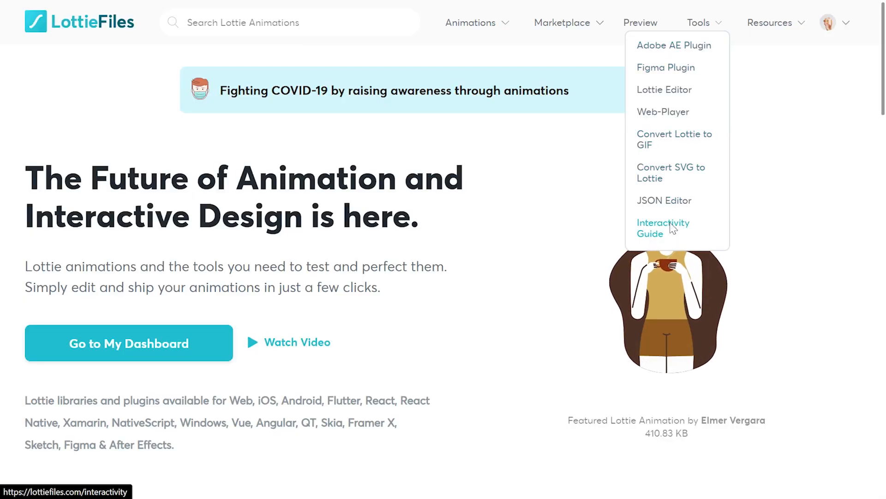
left_click(663, 228)
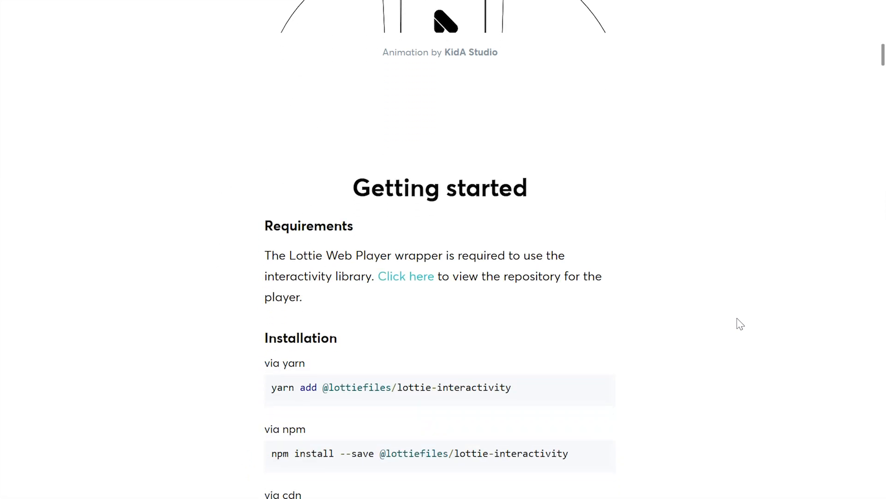
scroll("down", 3)
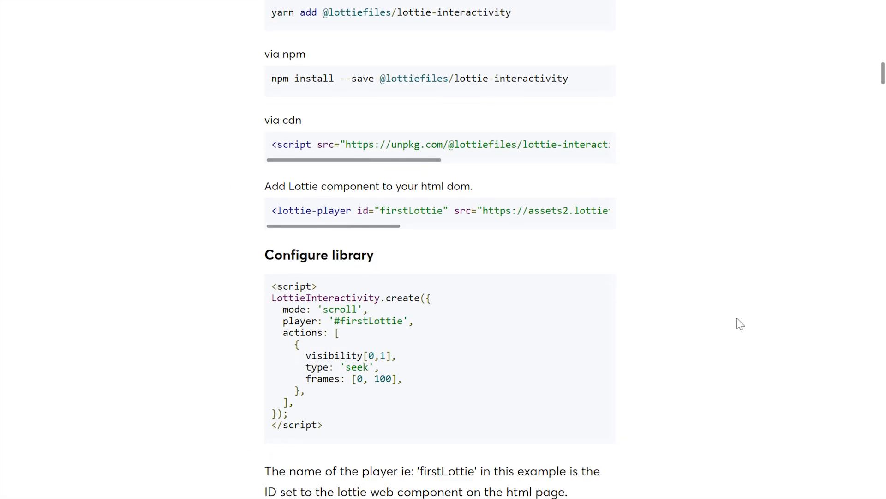
scroll("down", 3)
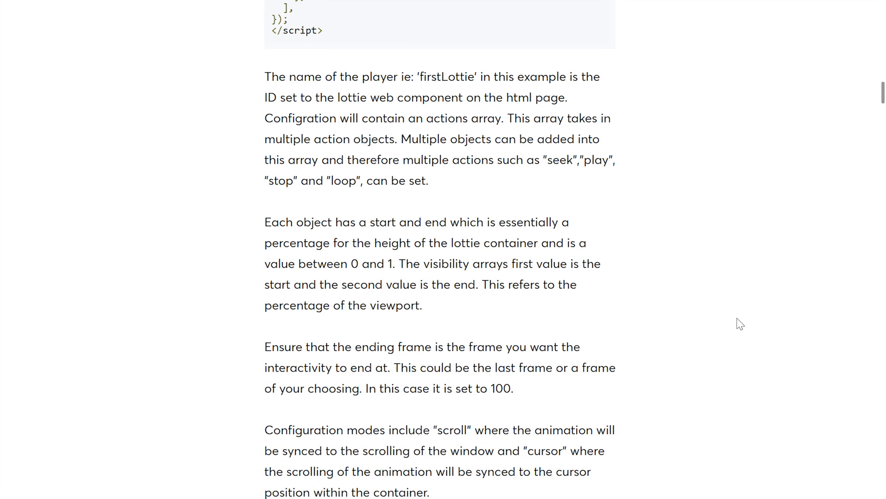
scroll("up", 3)
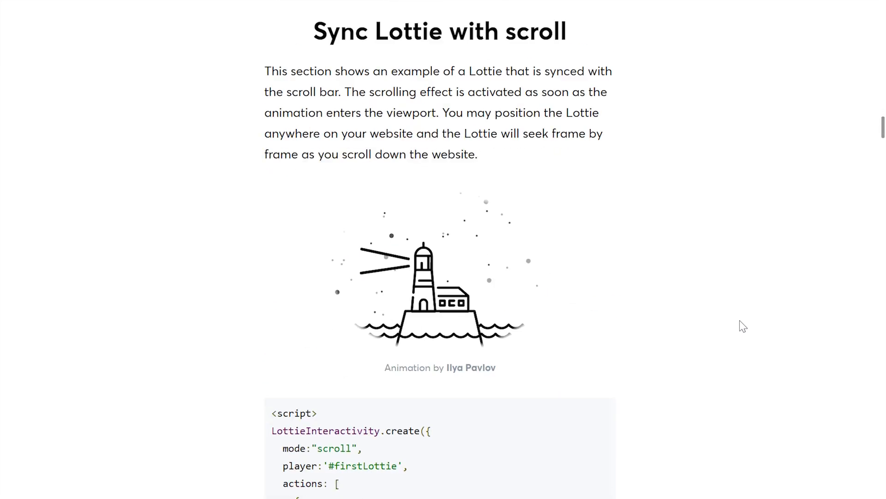
scroll("down", 3)
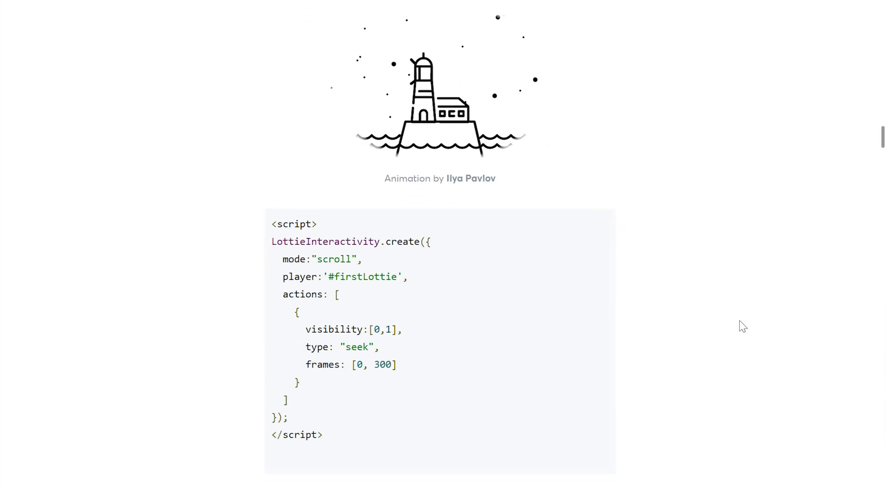
scroll("down", 3)
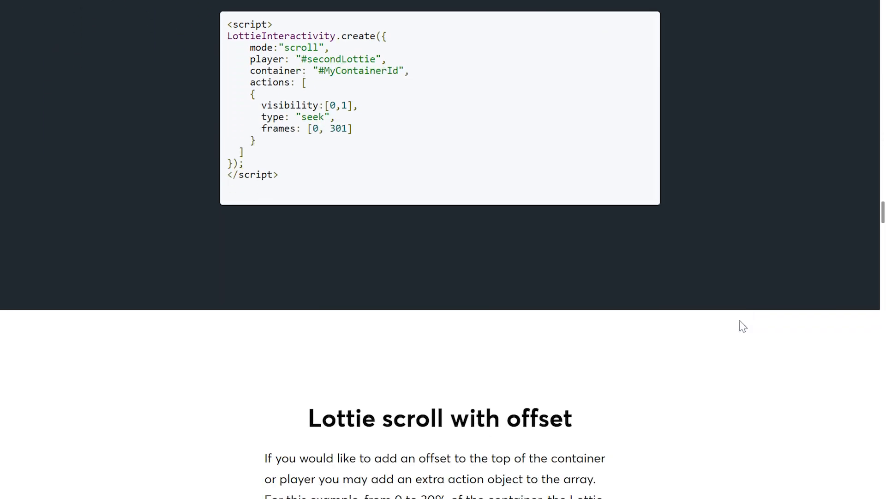
scroll("down", 3)
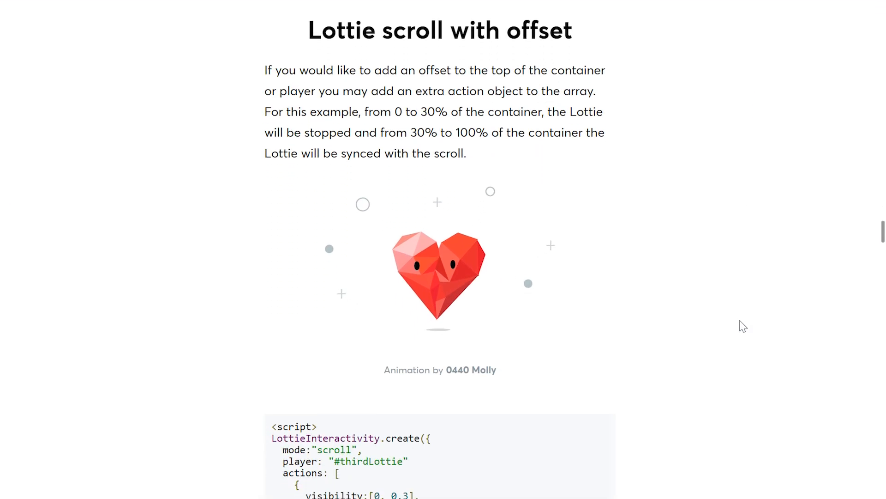
scroll("down", 3)
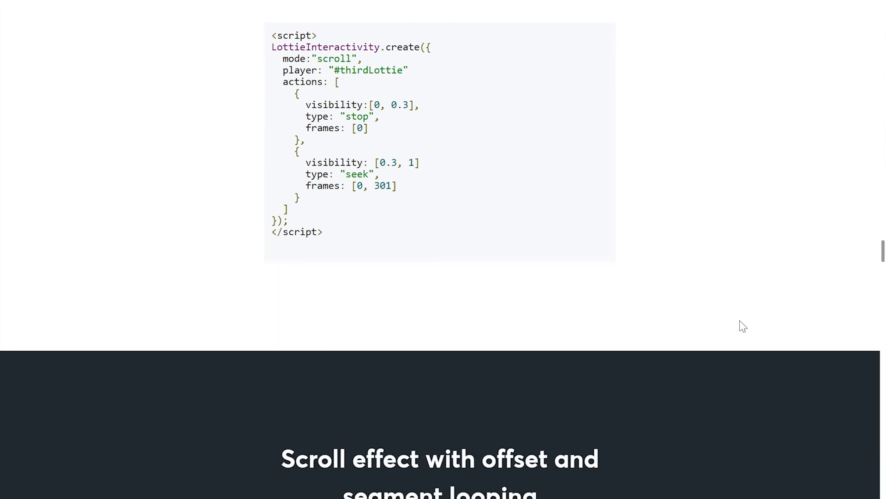
scroll("down", 3)
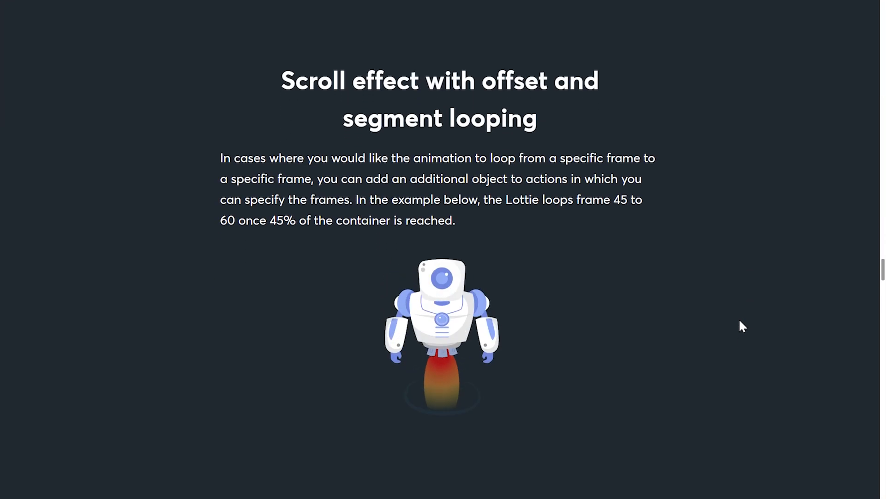
scroll("down", 3)
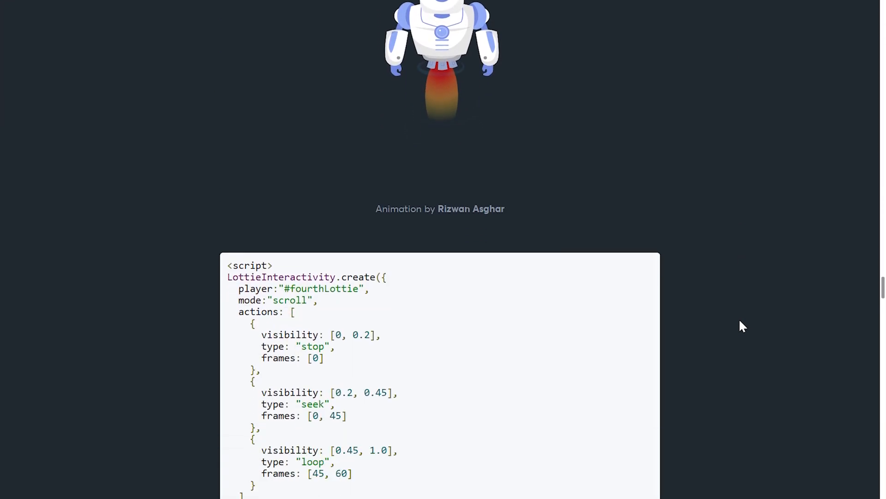
scroll("down", 3)
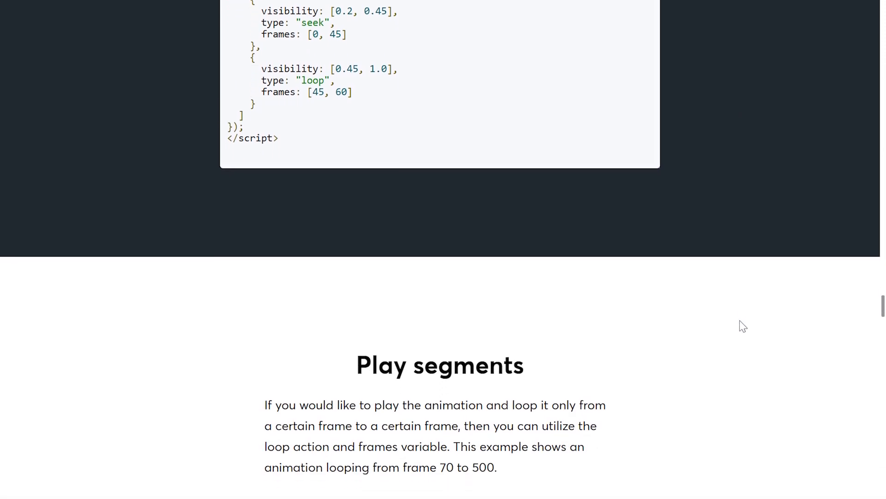
scroll("down", 3)
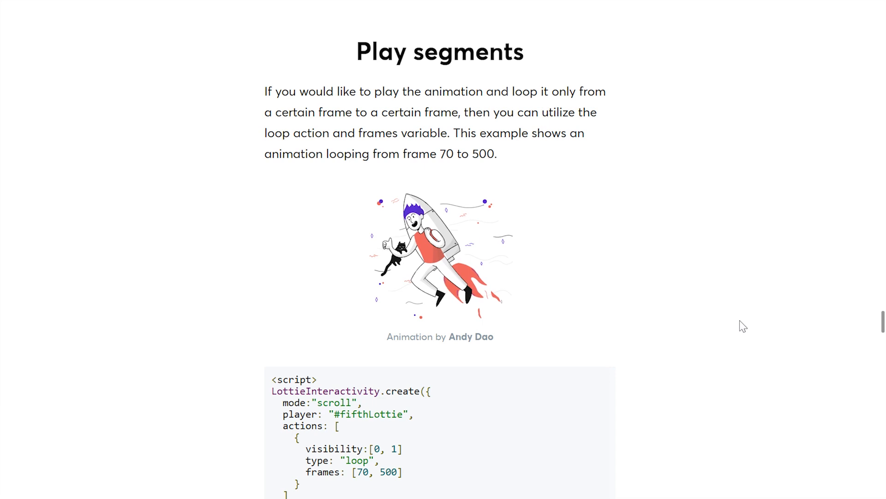
scroll("down", 3)
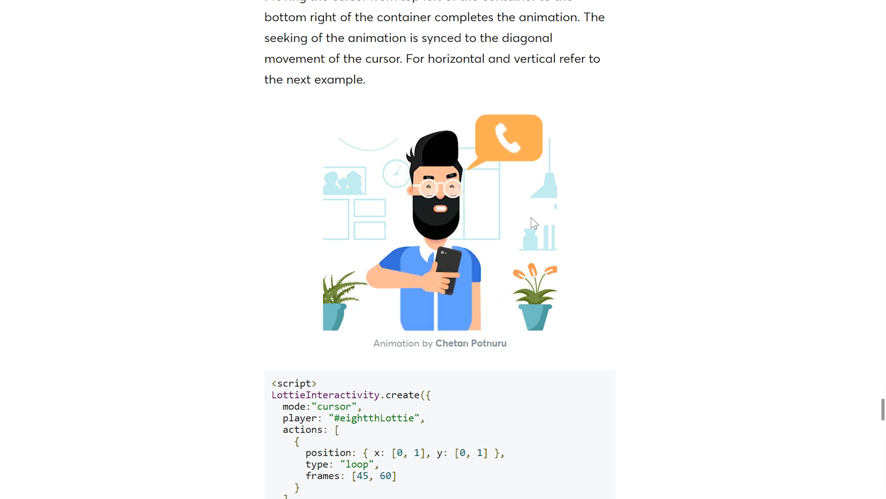
scroll("down", 3)
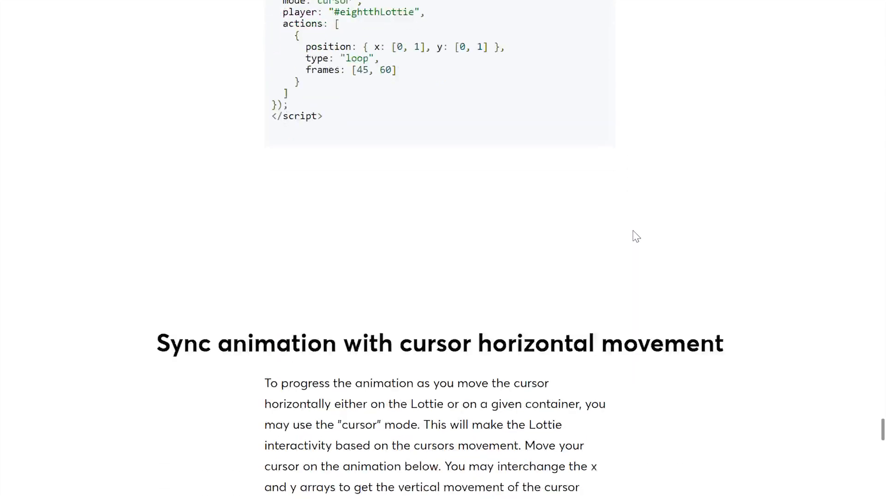
scroll("down", 3)
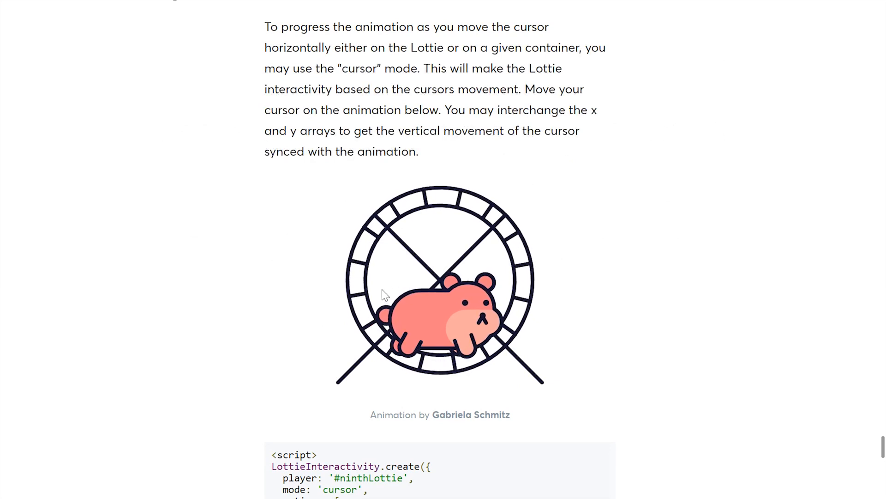
mouse_move(554, 337)
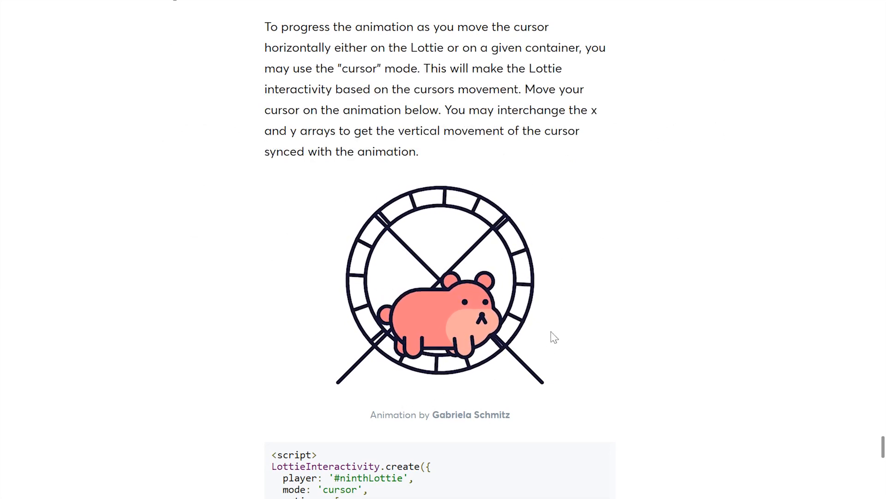
mouse_move(515, 365)
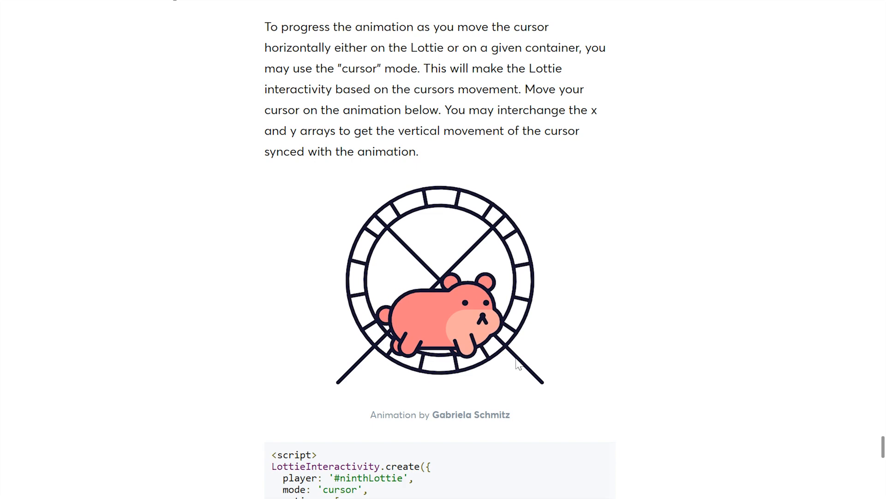
mouse_move(356, 293)
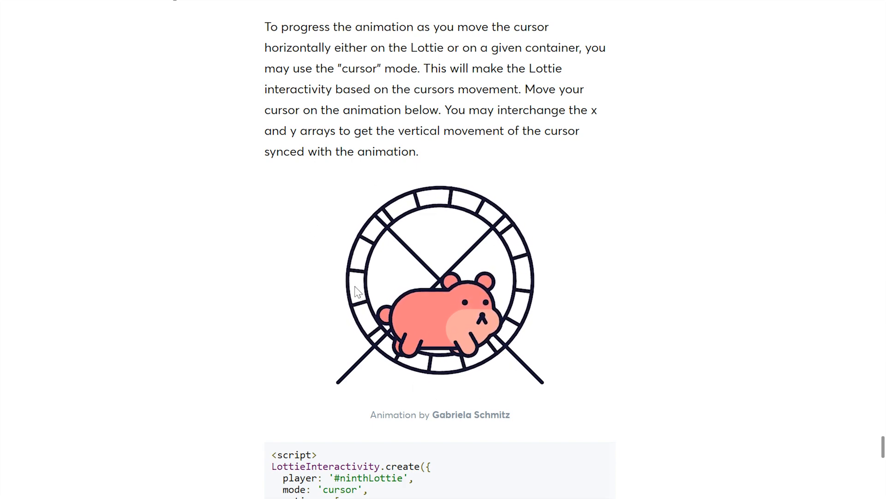
scroll("down", 3)
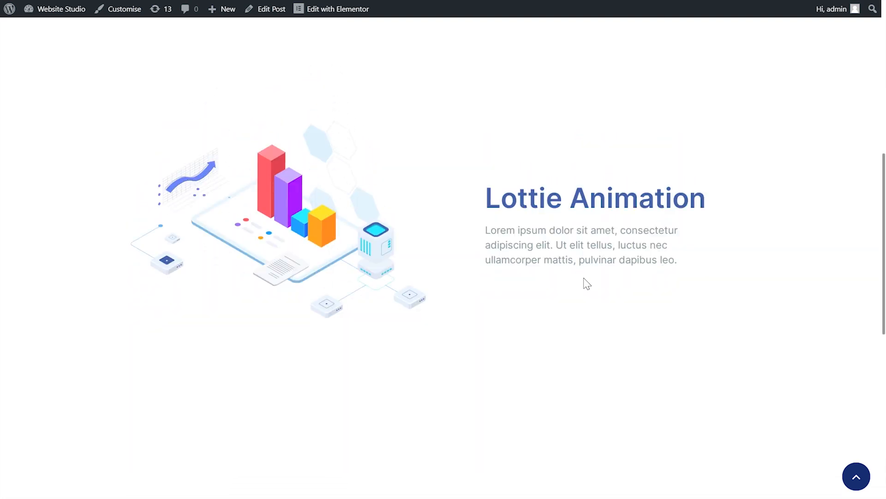
Step: Scroll the published page down to the animated isometric chart in the Lottie Animation section
scroll("down", 3)
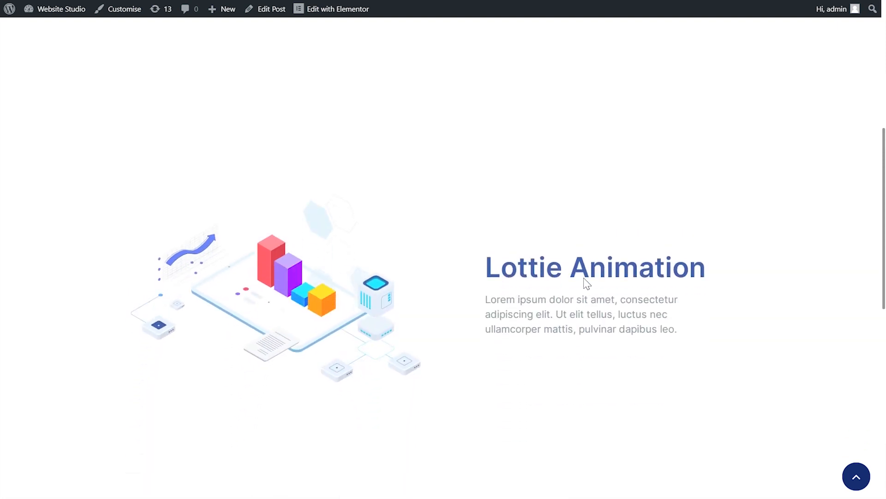
scroll("down", 3)
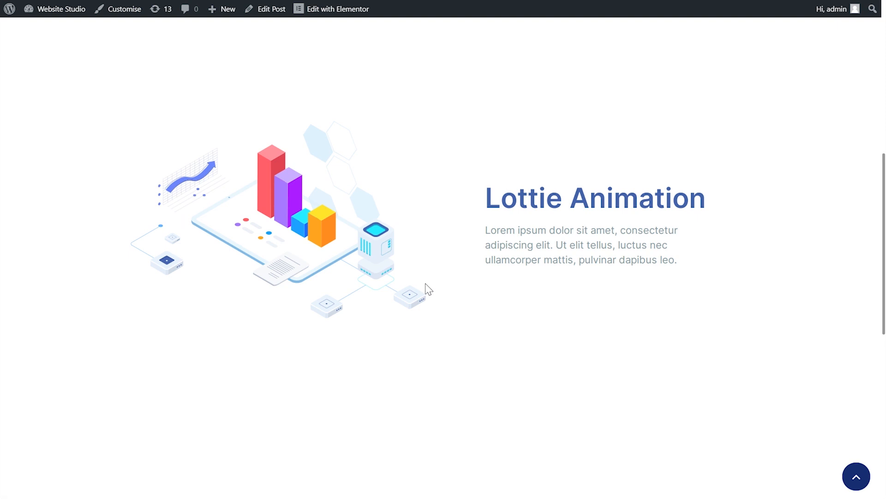
mouse_move(449, 277)
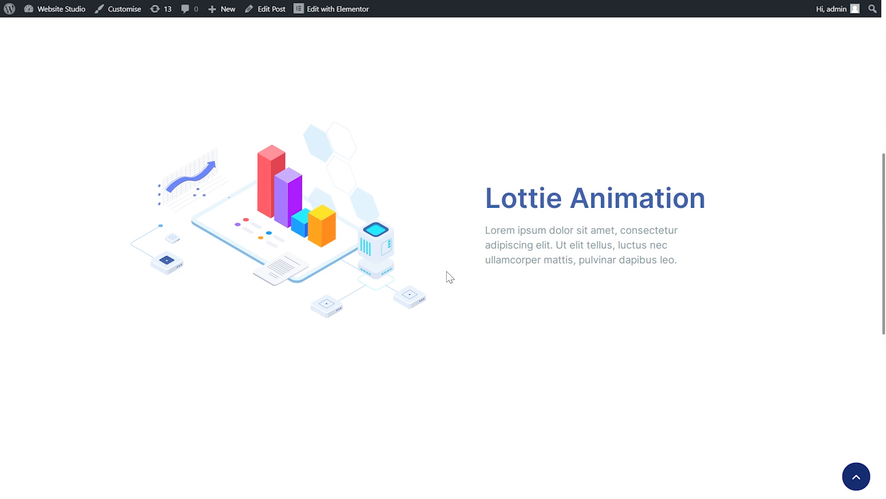
scroll("down", 3)
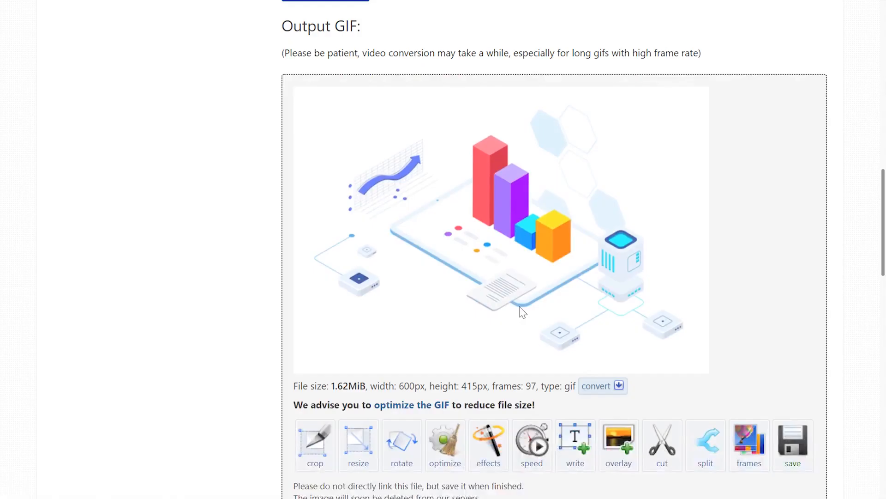
Step: Scroll the ezgif results to the Output GIF: 1.62 MiB, 600×415 px, 97 frames
scroll("down", 3)
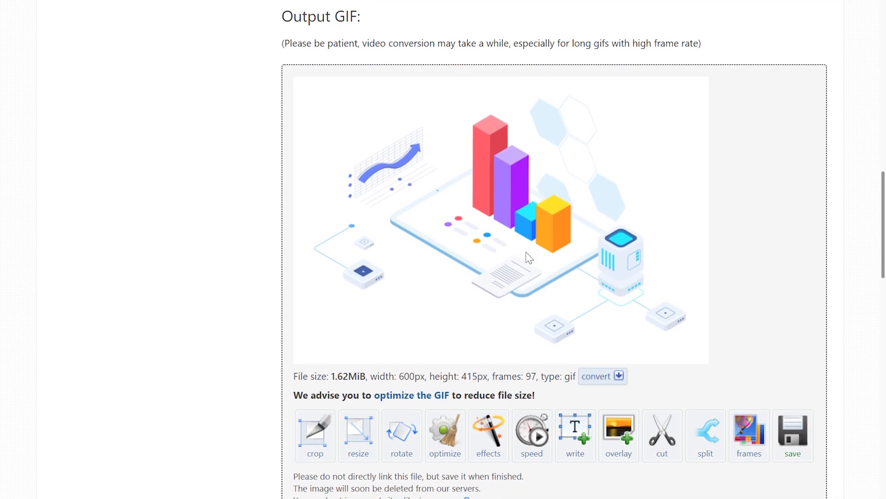
scroll("down", 3)
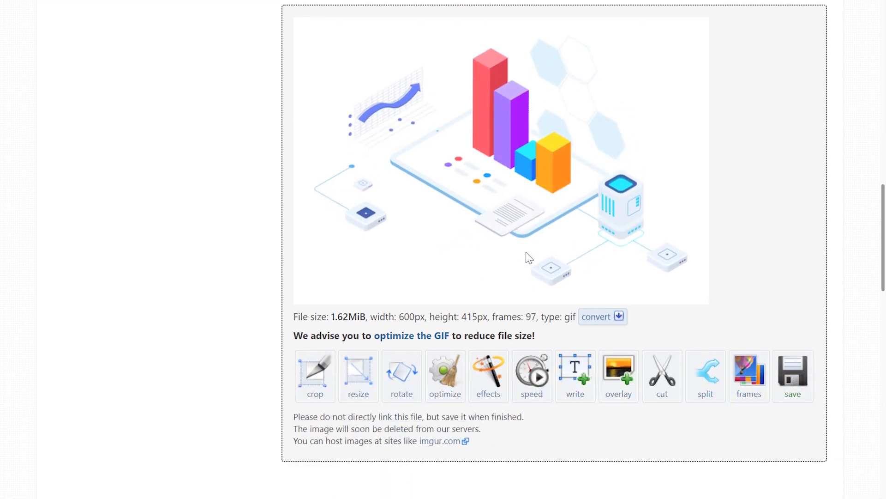
scroll("up", 3)
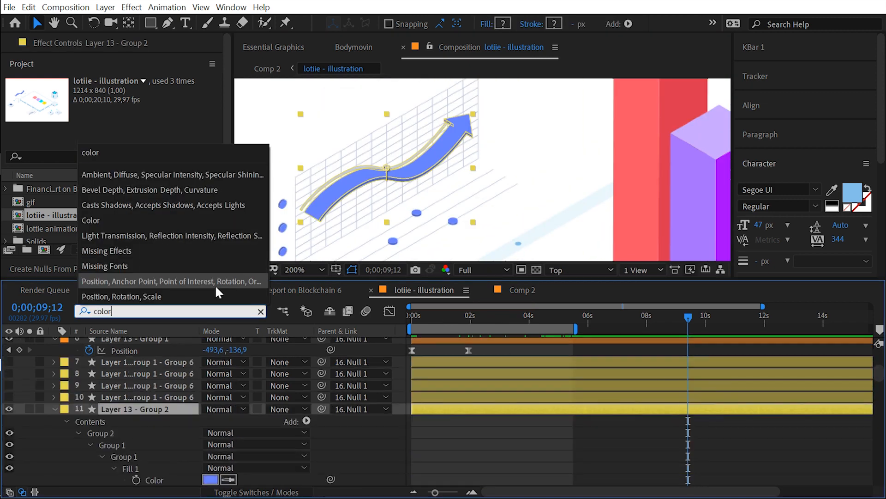
Step: Filter the timeline to colour properties and change the curved arrow's fill to teal
left_click(209, 480)
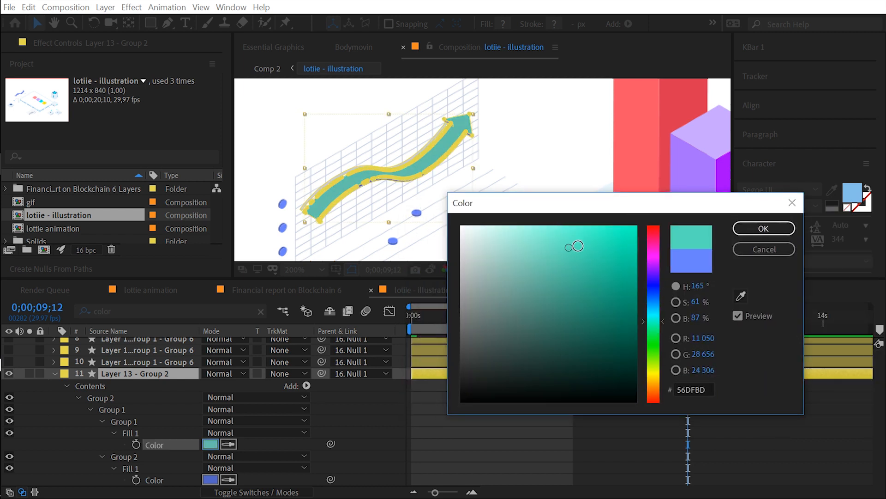
left_click(763, 229)
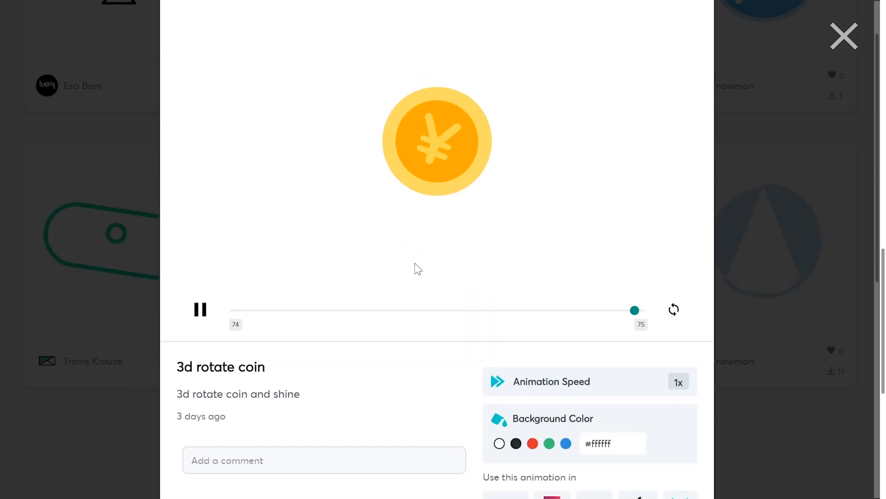
Step: Switch the 3d rotate coin preview background to black, then to red
left_click(515, 443)
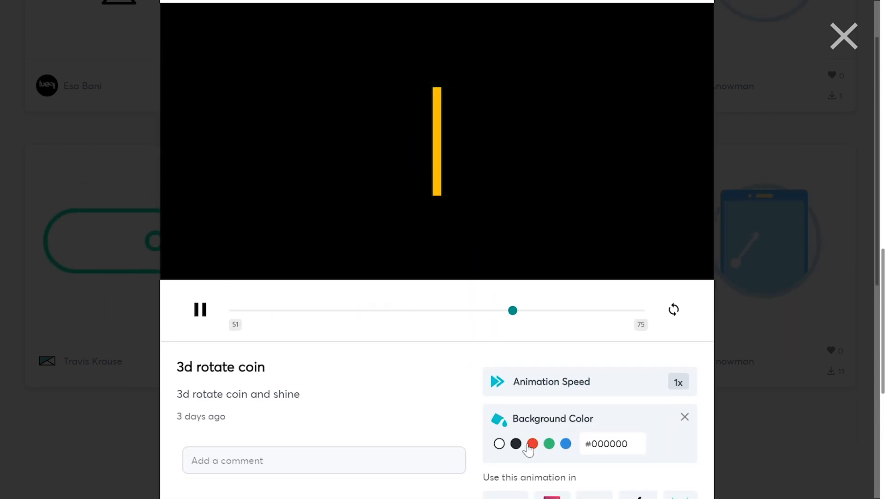
left_click(532, 443)
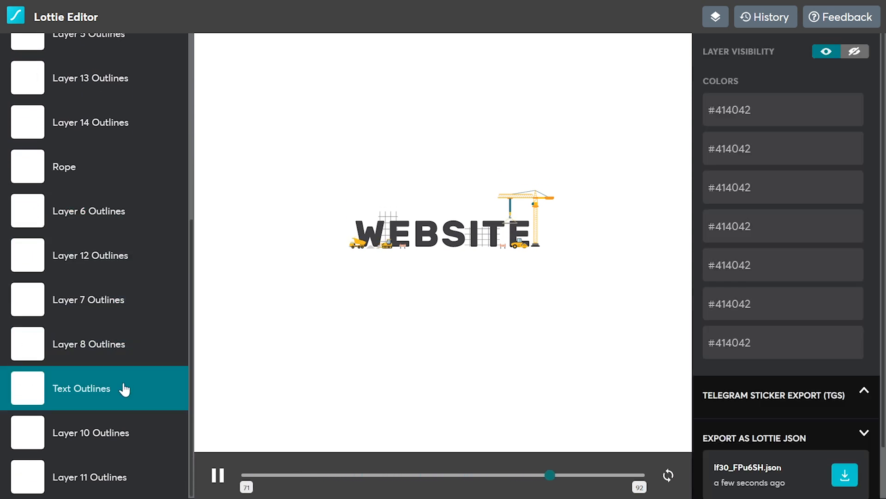
Step: Recolour the first WEBSITE text colour purple and the second green, then select the third
left_click(783, 110)
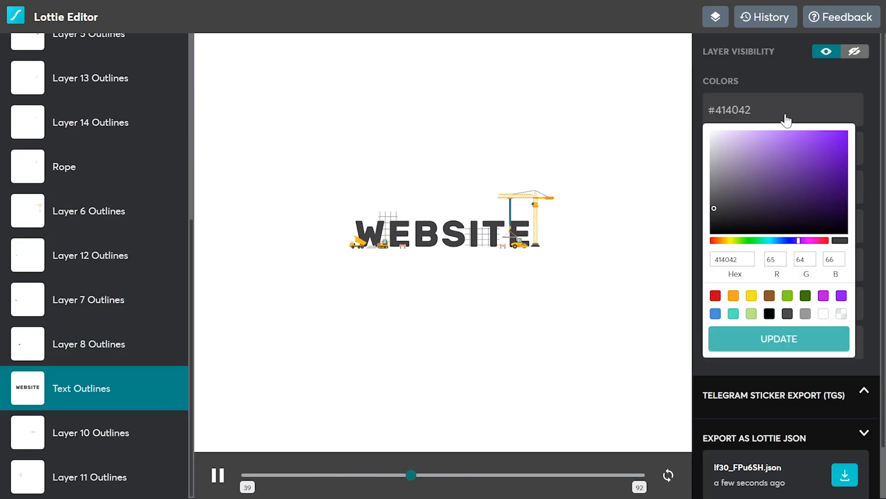
left_click(778, 339)
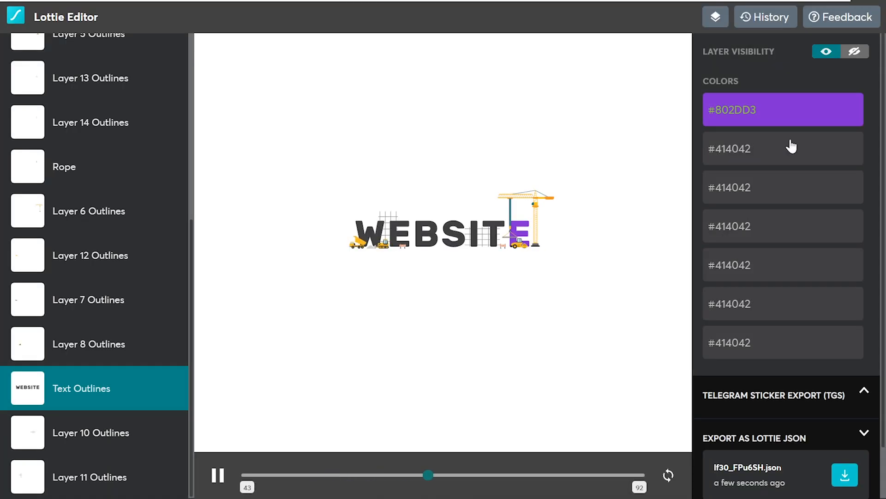
left_click(783, 148)
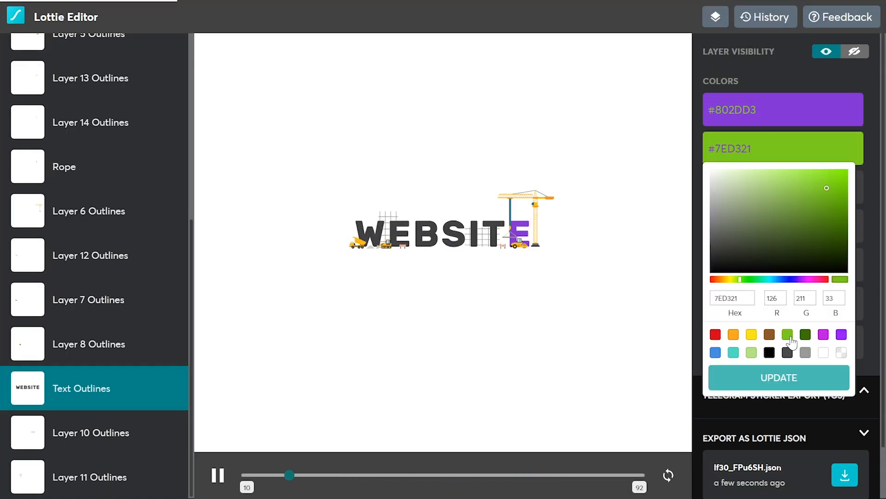
left_click(779, 377)
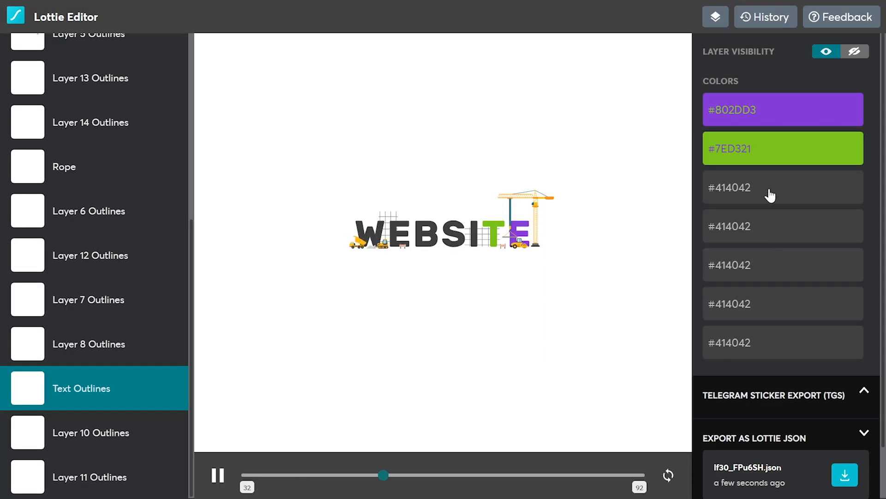
left_click(783, 187)
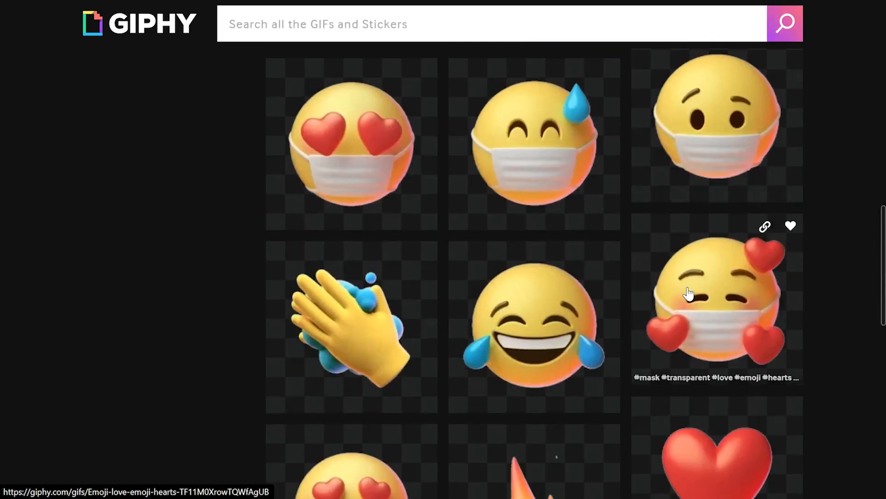
Step: Scroll the transparent emoji results and open the laughing-with-tears sticker
scroll("down", 3)
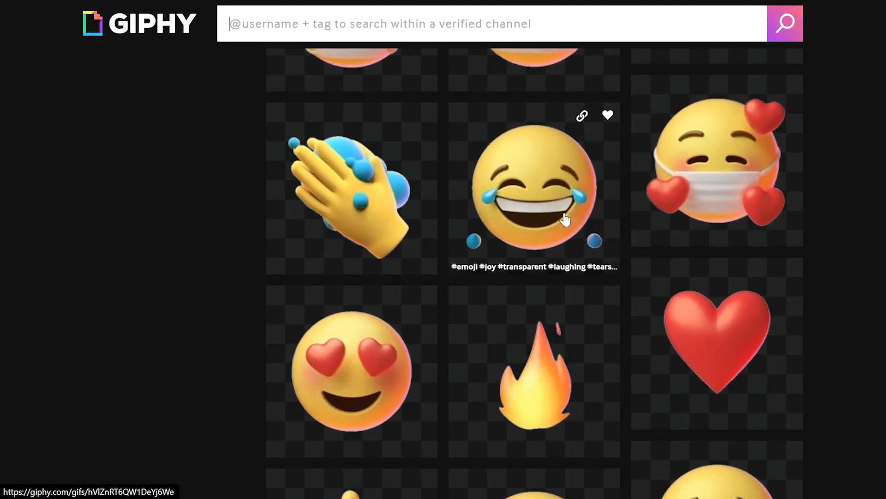
left_click(533, 189)
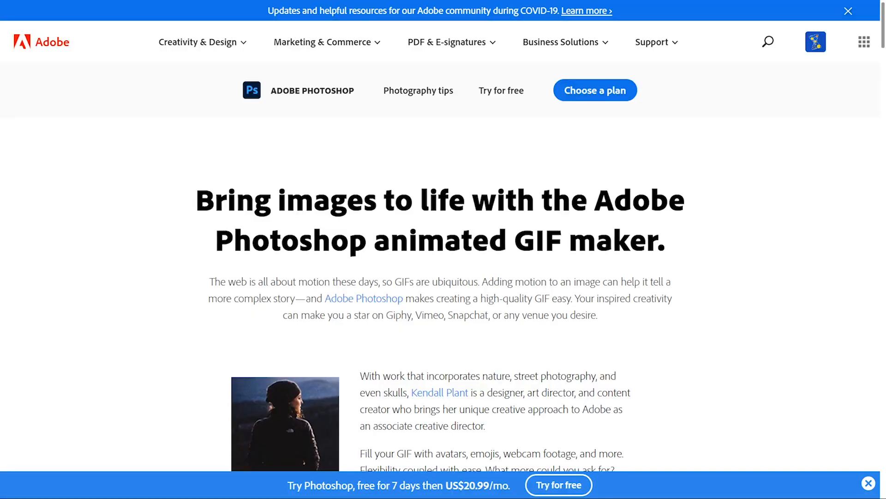
Step: Scroll to the one-minute GIF-creation video, play it and skip ahead
scroll("down", 3)
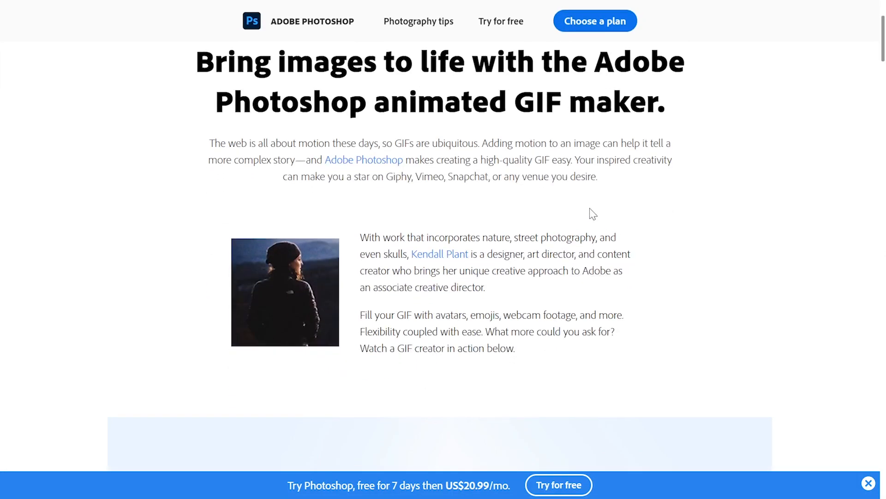
scroll("down", 3)
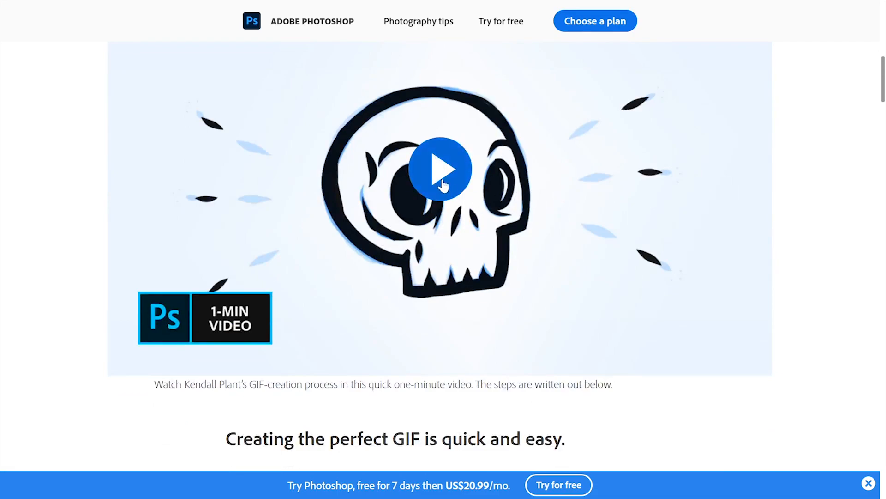
left_click(440, 168)
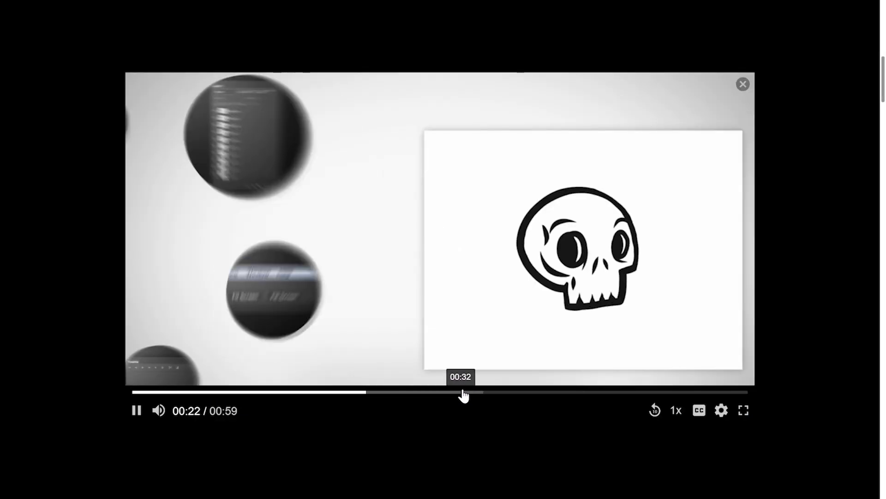
left_click(743, 83)
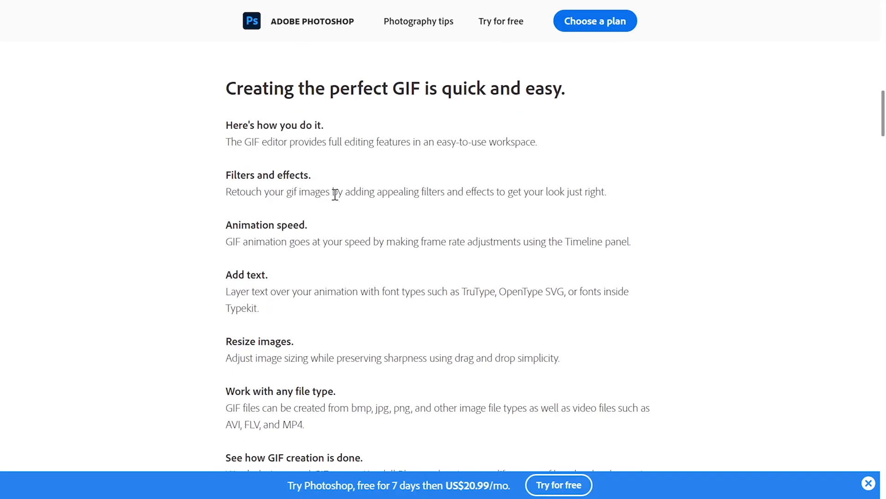
Step: Scroll through the Photoshop GIF-making Steps 1–3
scroll("down", 3)
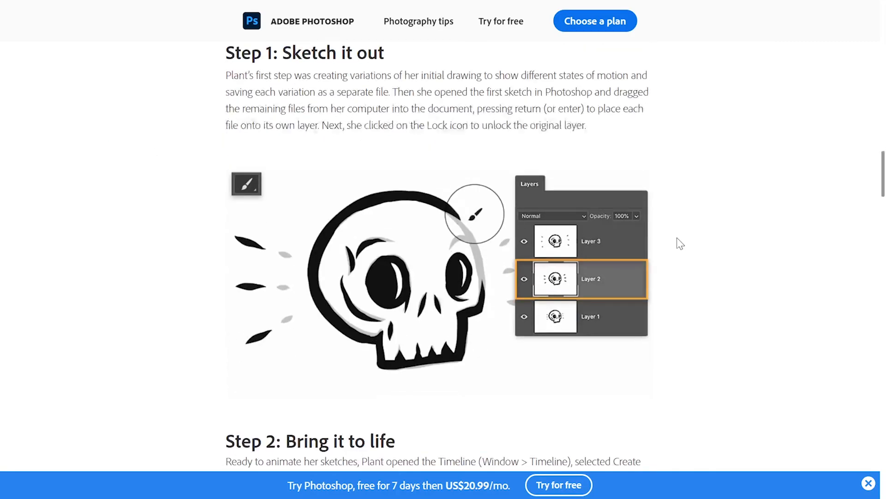
scroll("down", 3)
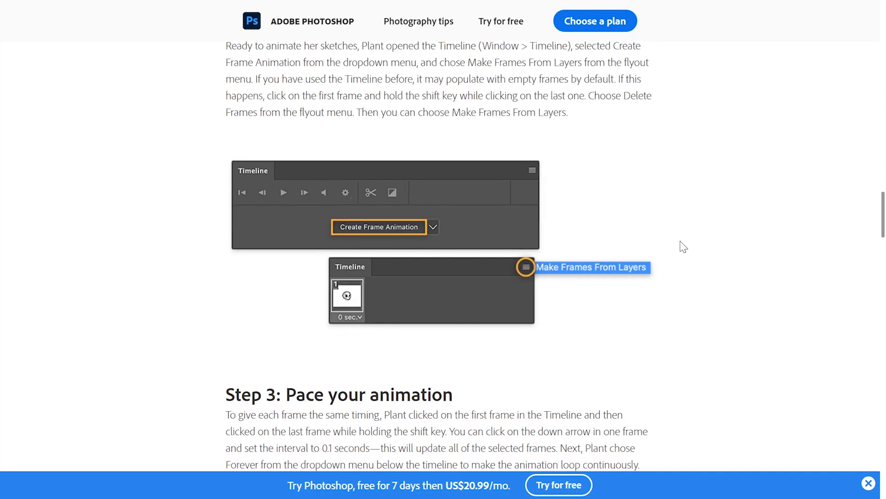
scroll("down", 3)
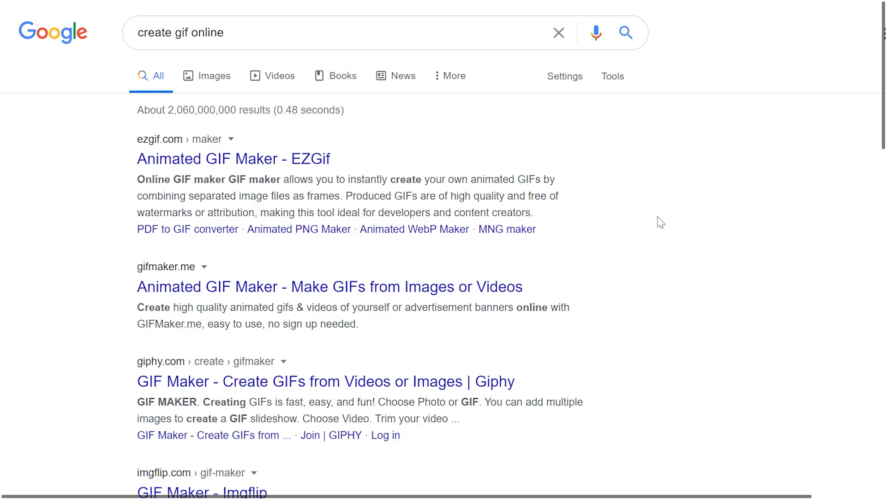
mouse_move(395, 151)
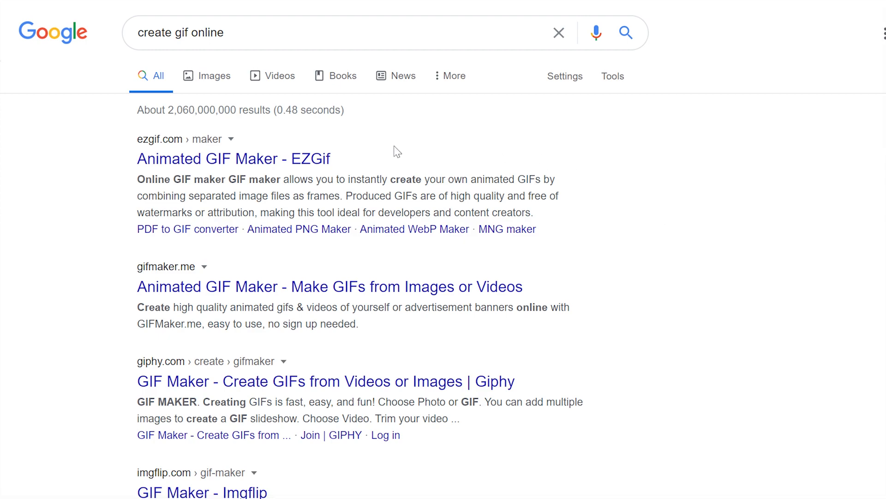
Step: Open the 'Animated GIF Maker - EZGif' search result
left_click(233, 158)
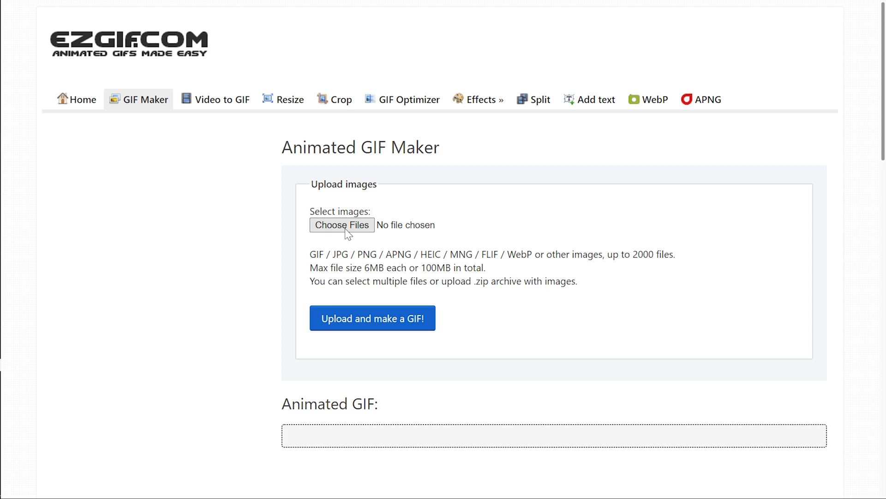
Step: Upload the isometric chart video, set 20 fps and convert it to GIF
left_click(222, 99)
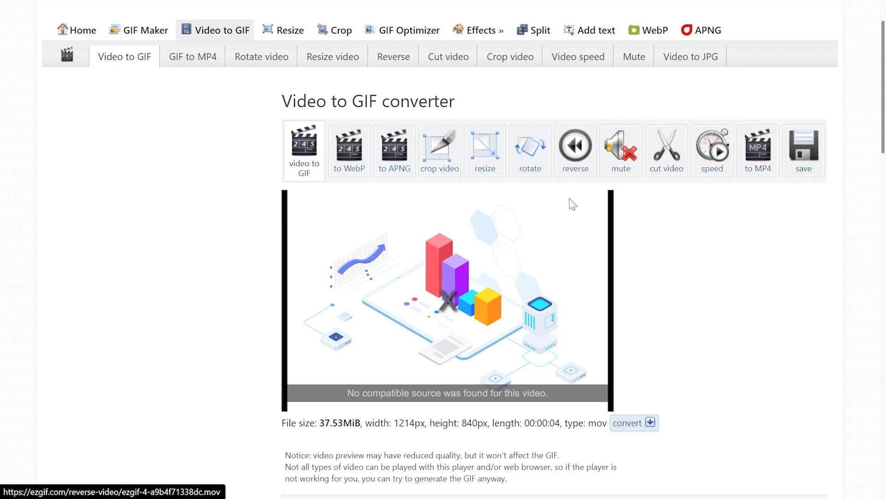
mouse_move(574, 149)
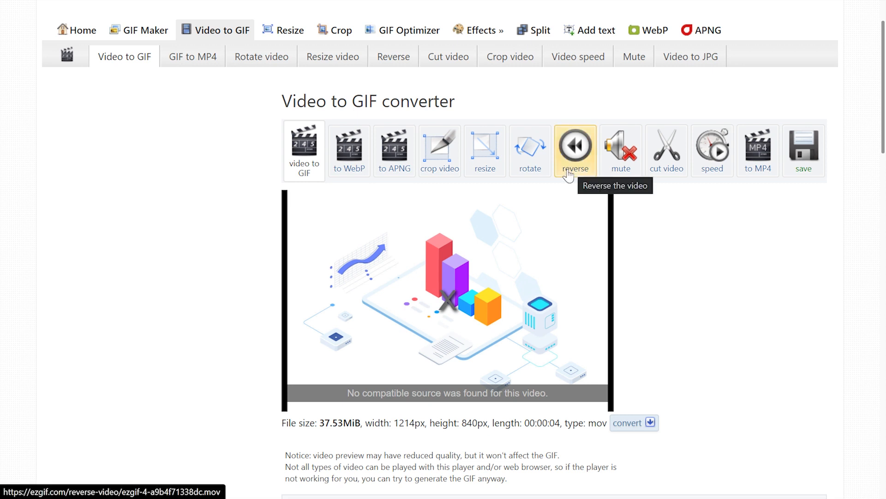
mouse_move(441, 337)
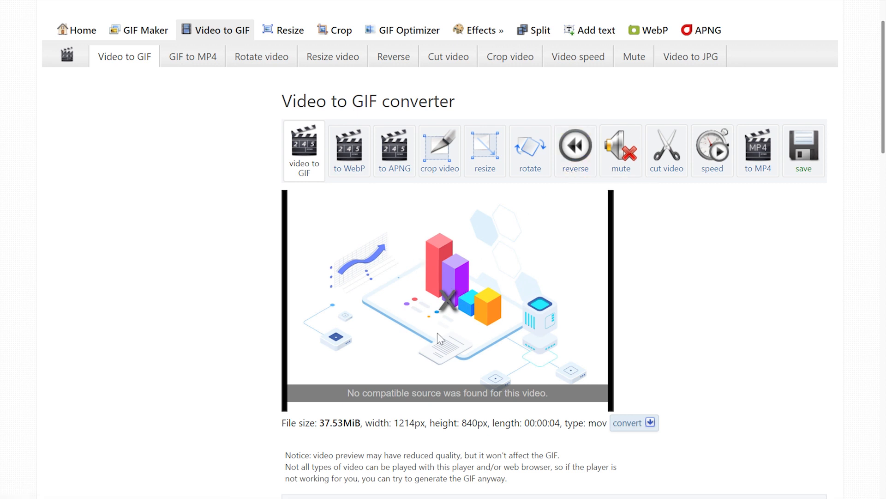
mouse_move(458, 271)
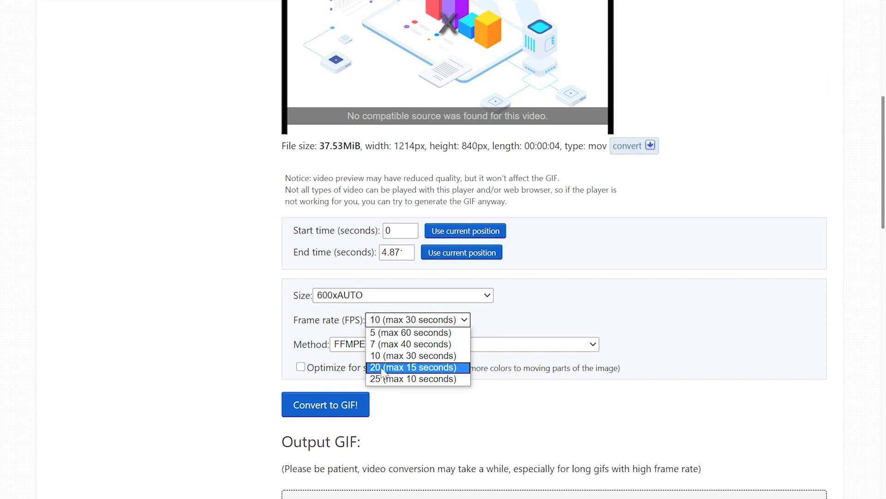
left_click(413, 368)
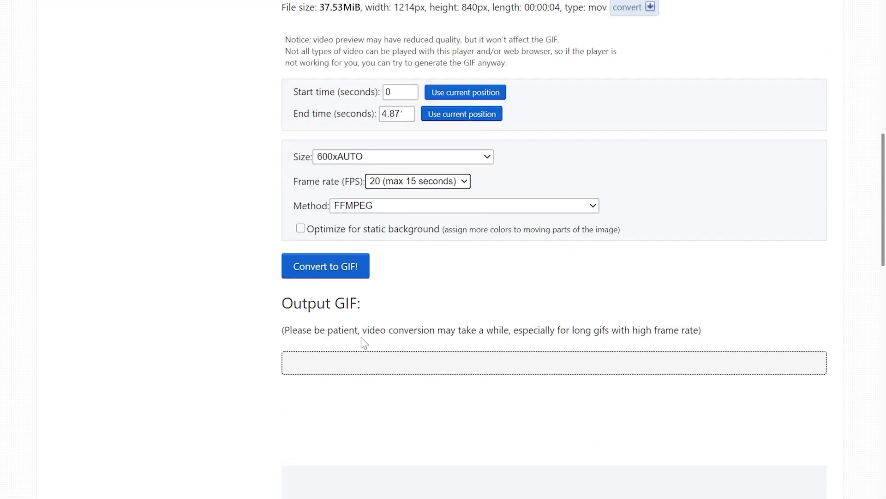
left_click(325, 266)
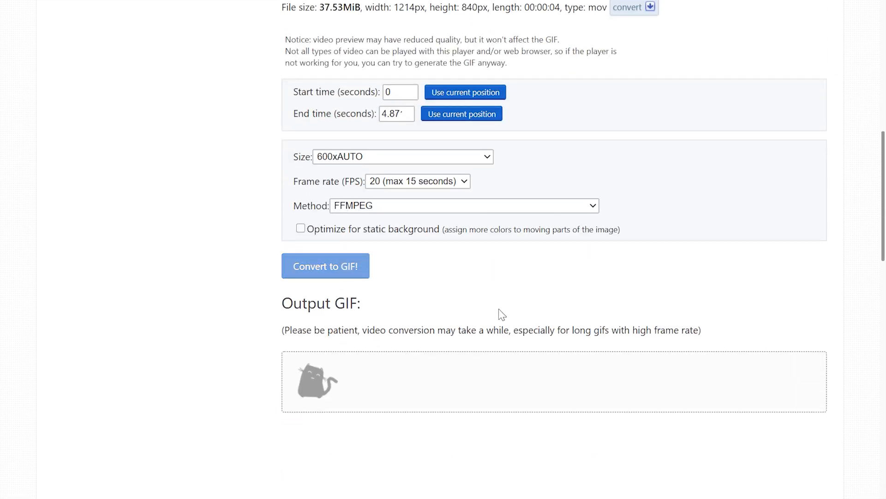
mouse_move(475, 315)
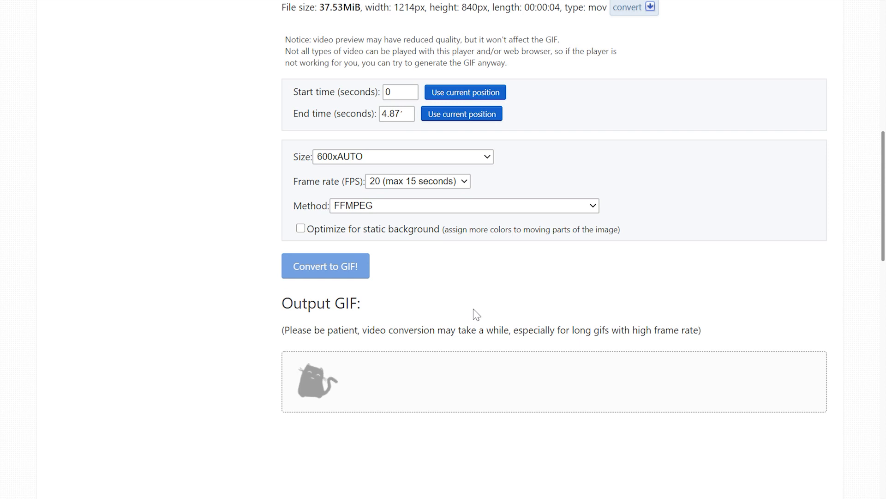
left_click(324, 266)
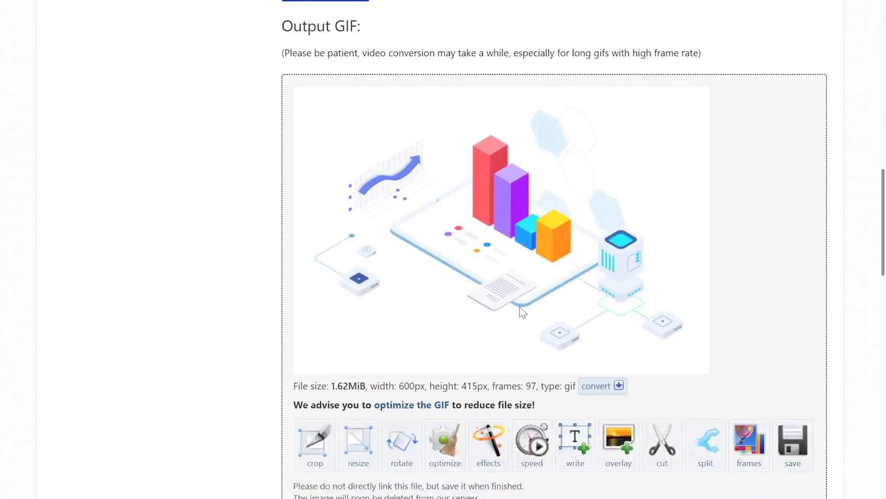
Step: Scroll down to review the 1.62 MiB output GIF
scroll("down", 3)
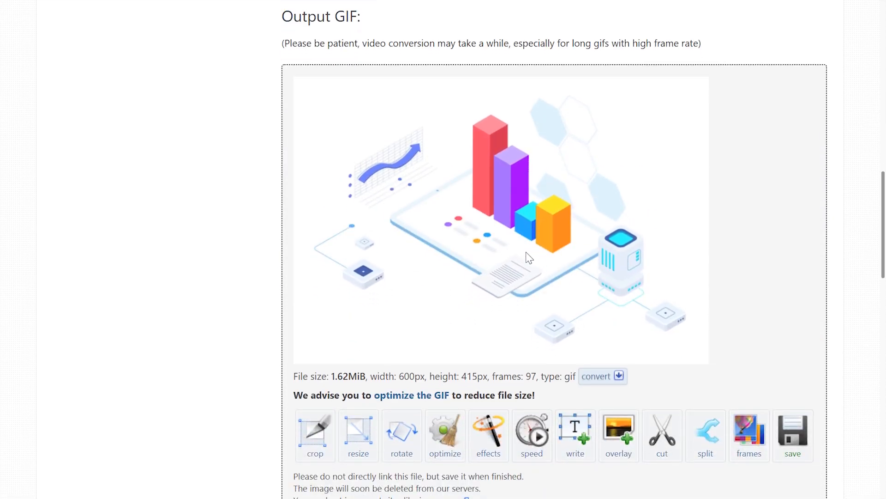
scroll("down", 3)
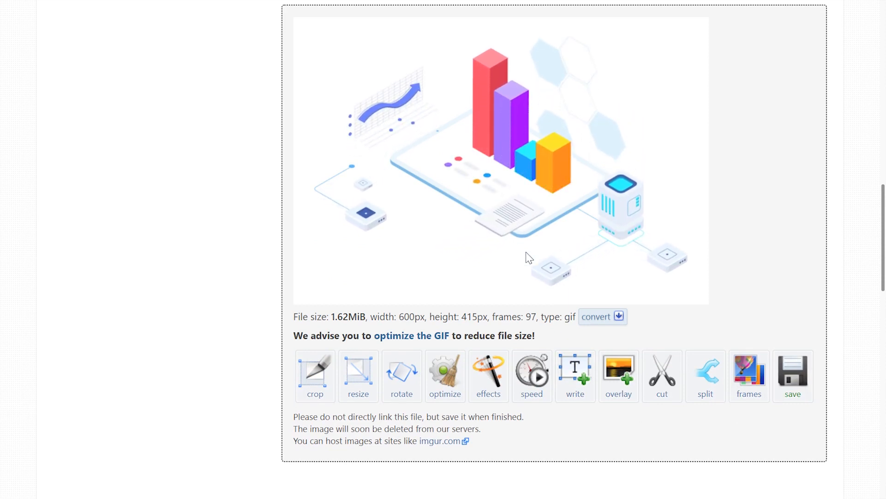
scroll("down", 3)
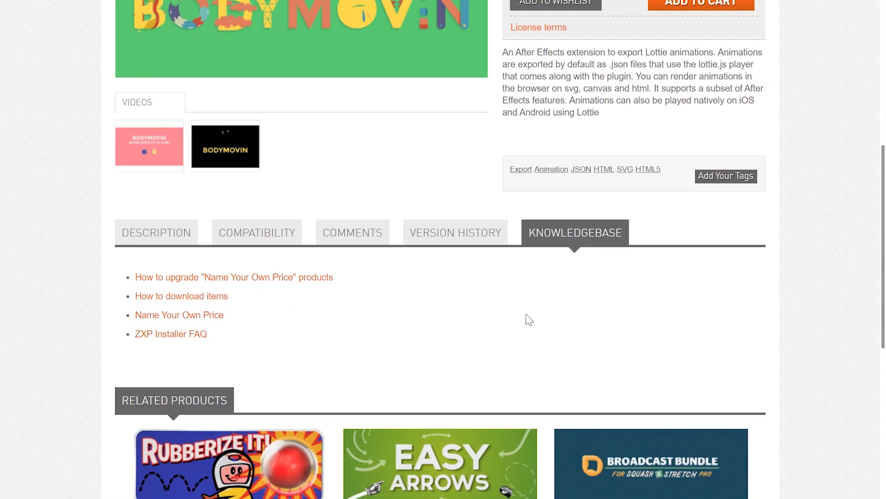
scroll("up", 3)
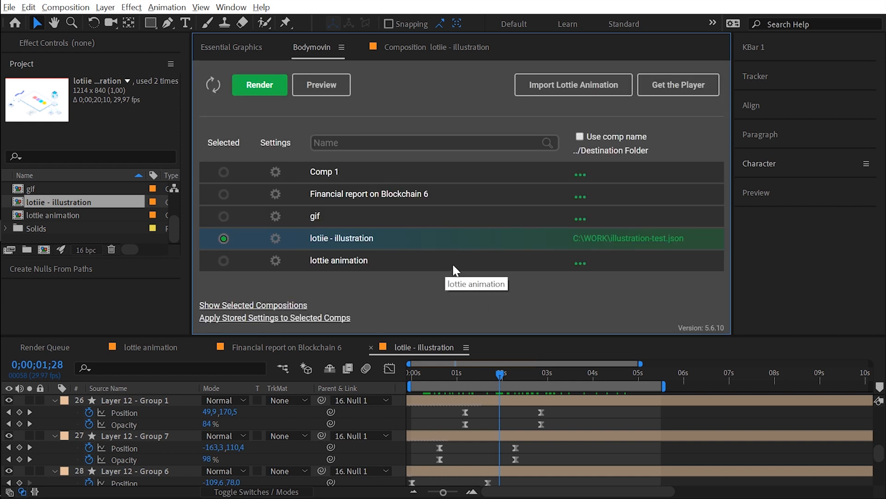
mouse_move(489, 288)
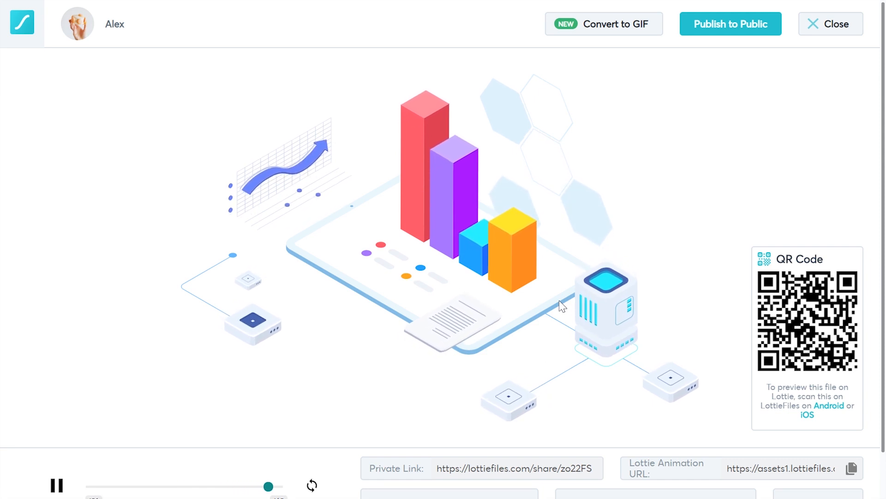
Step: Enter a 600px width in the isometric chart's embed code generator
scroll("down", 3)
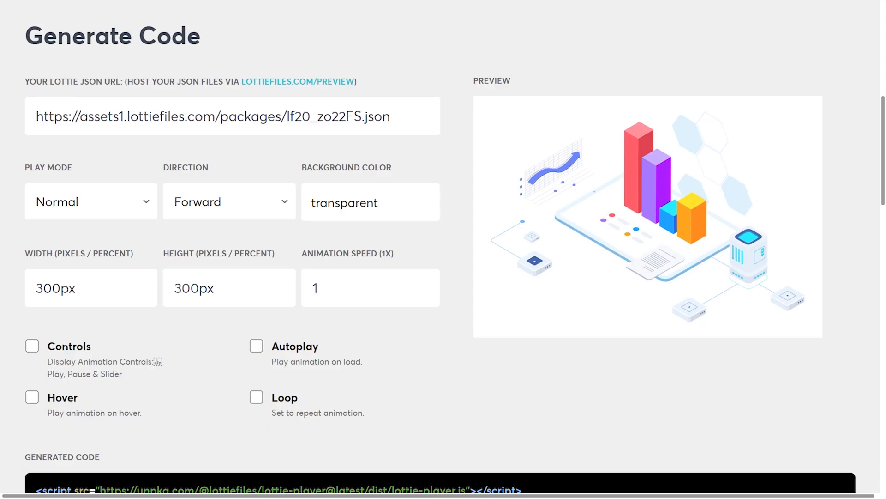
type("600px")
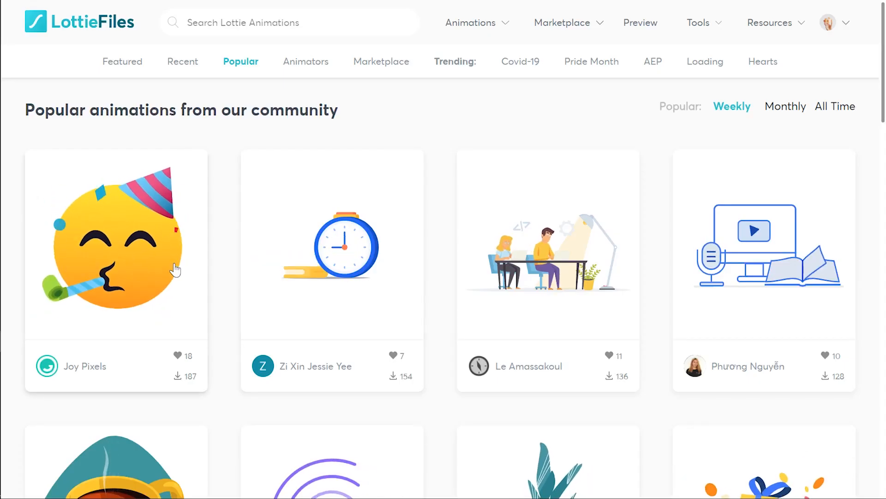
left_click(116, 243)
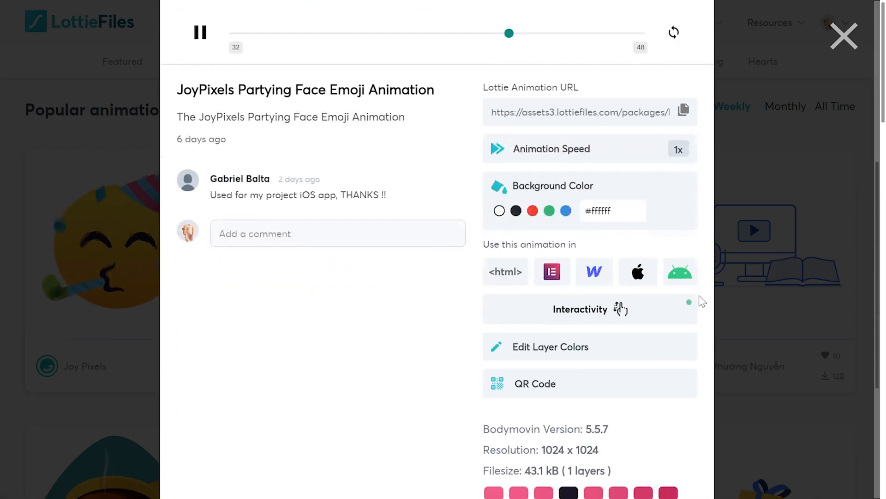
scroll("down", 3)
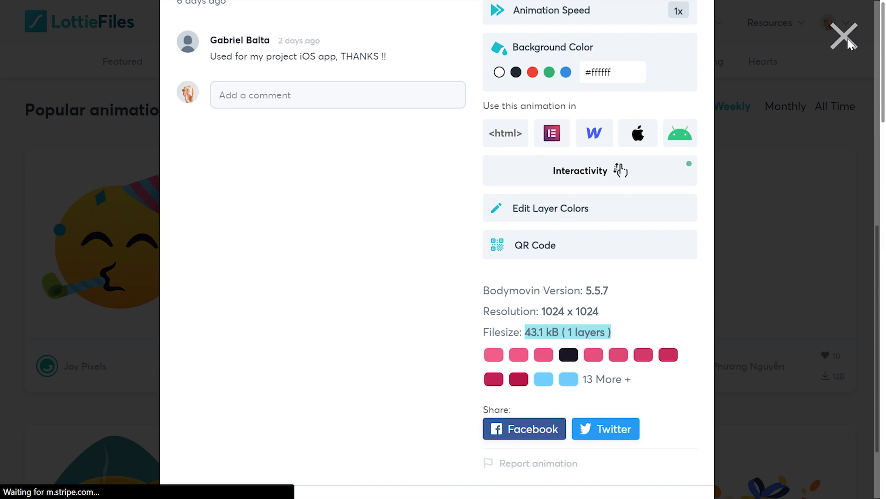
left_click(844, 35)
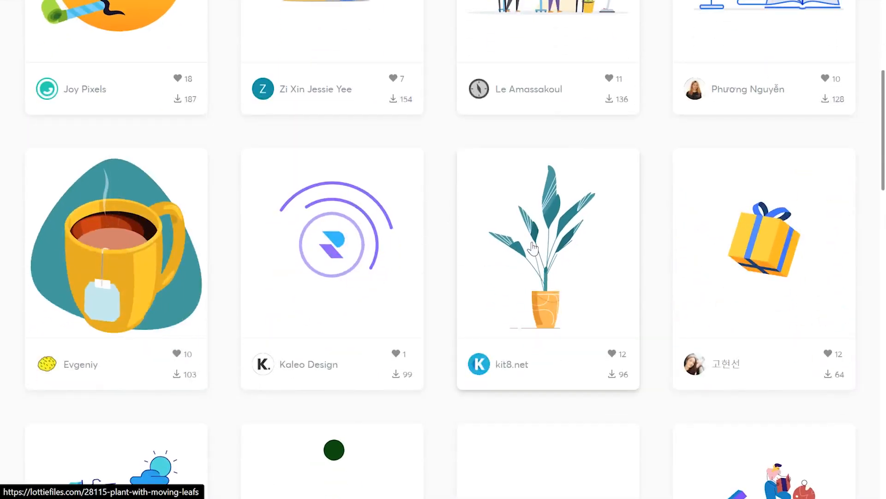
left_click(546, 240)
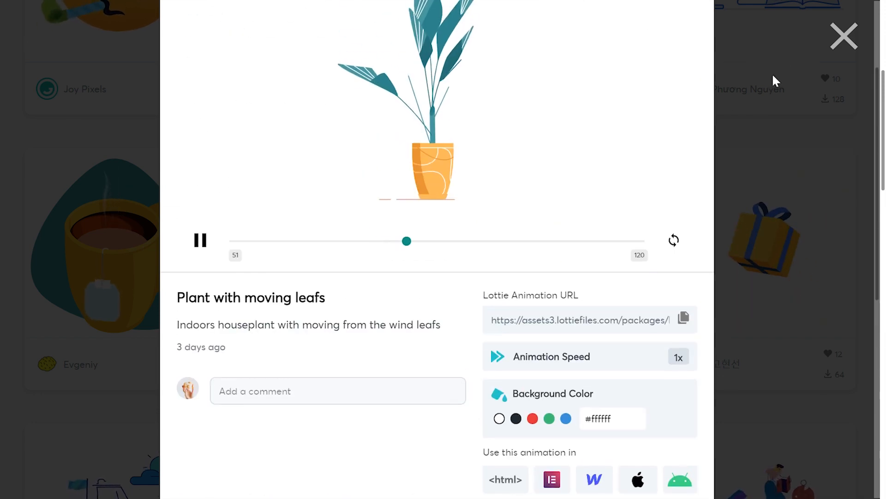
left_click(843, 36)
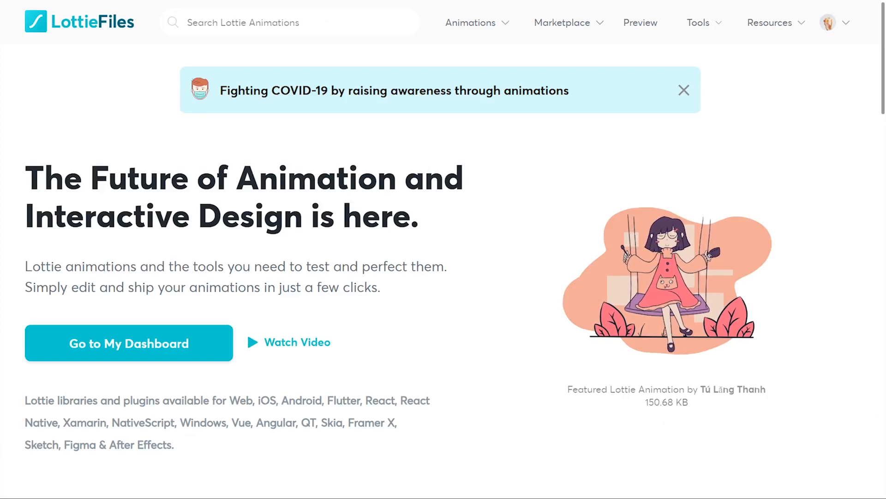
Step: Browse the Animations and Tools menus and home page, then open the Beginner's guide to Lottie
left_click(470, 23)
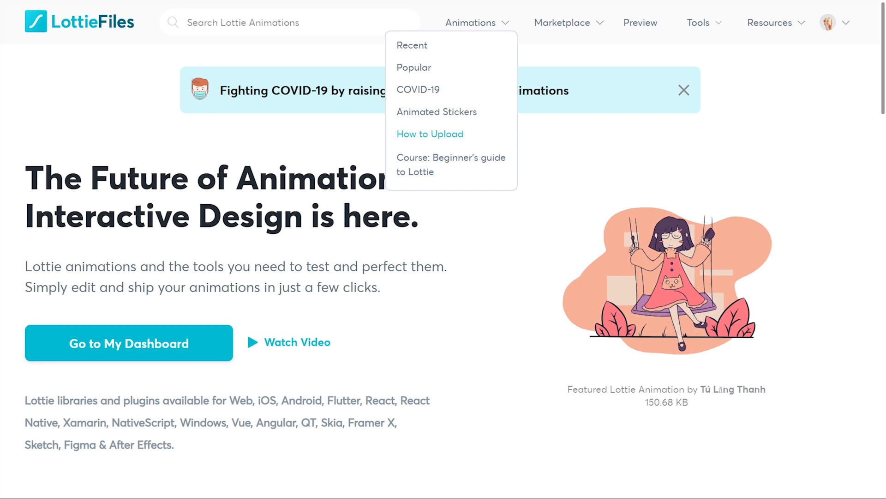
left_click(699, 23)
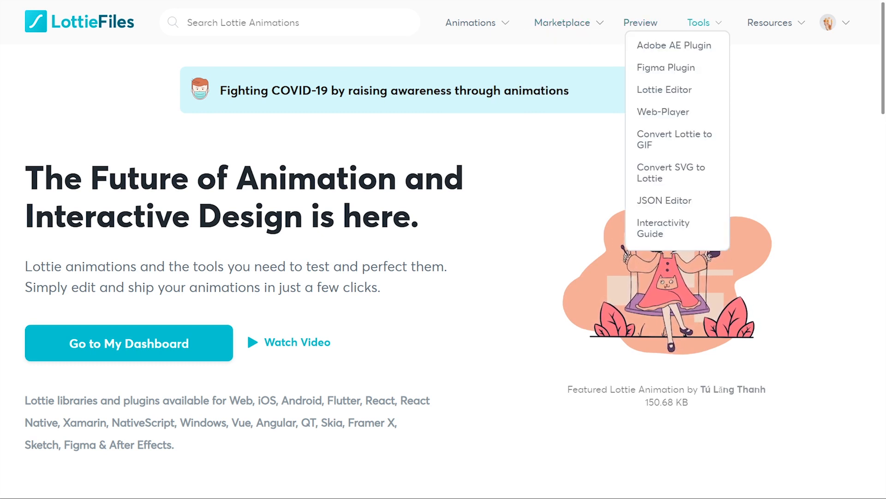
mouse_move(662, 112)
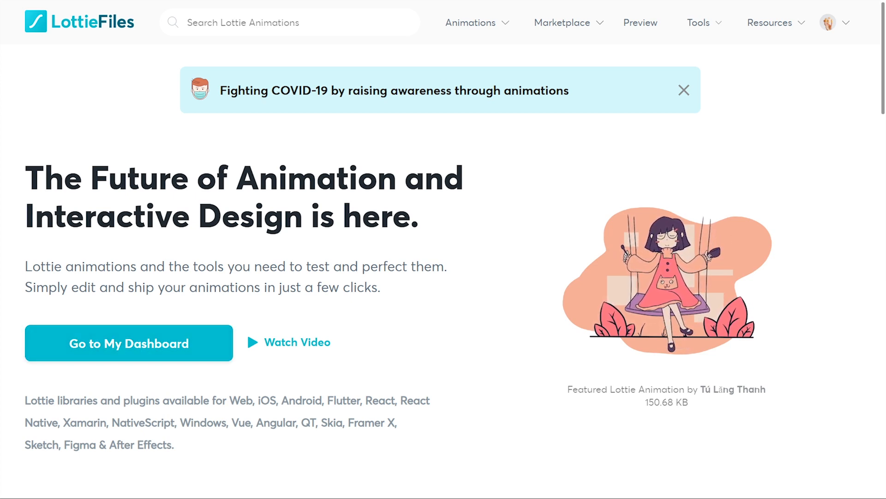
scroll("down", 3)
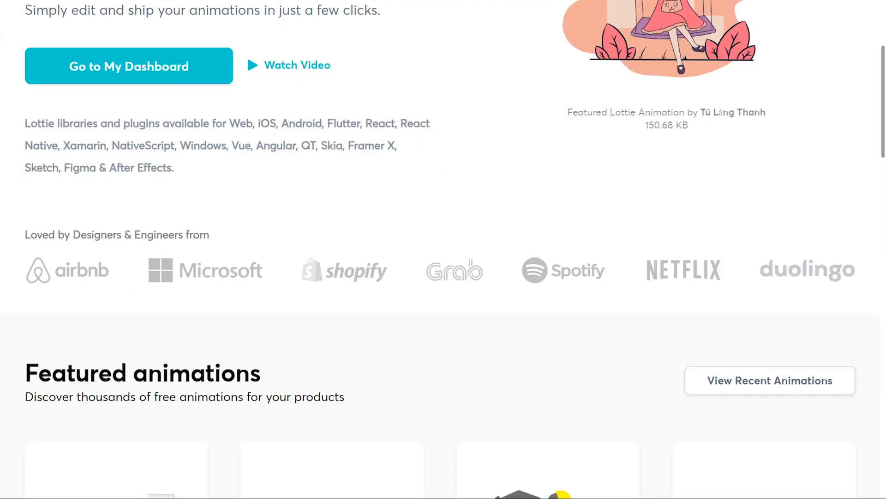
scroll("down", 3)
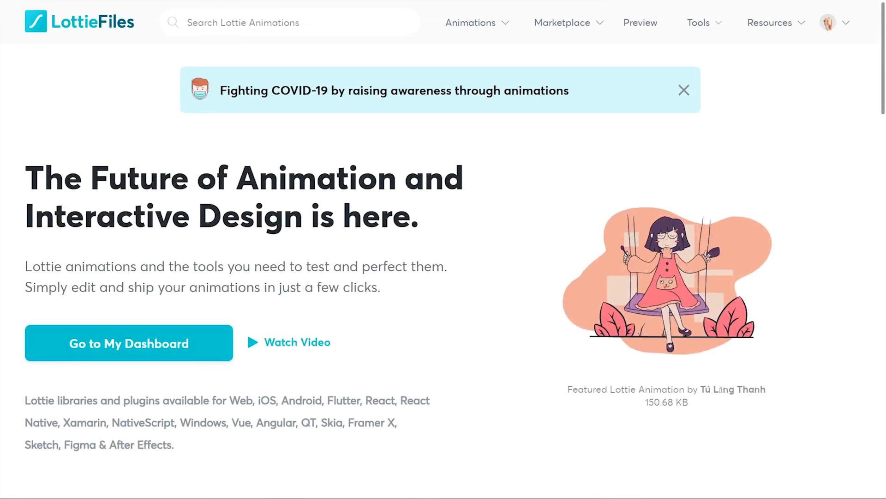
left_click(470, 22)
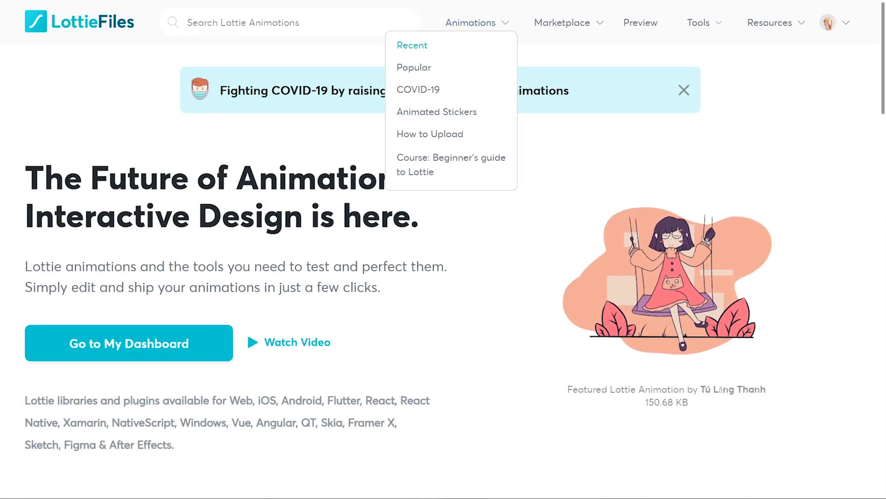
mouse_move(491, 186)
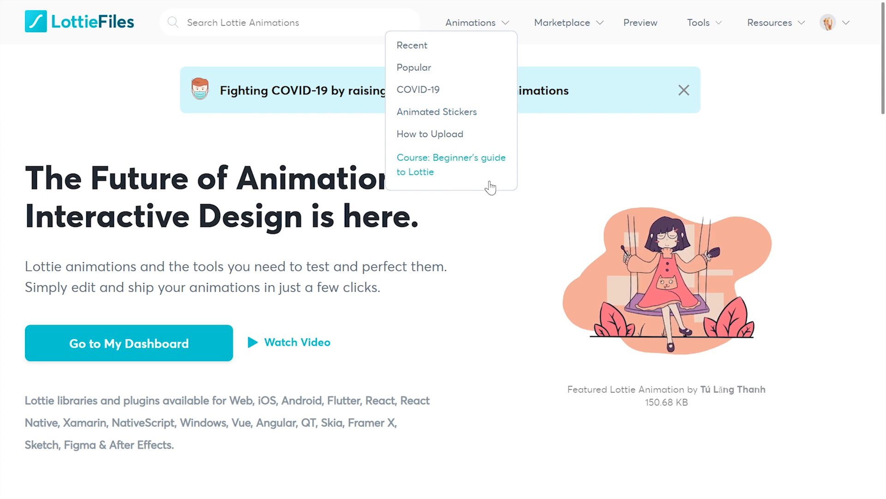
left_click(562, 22)
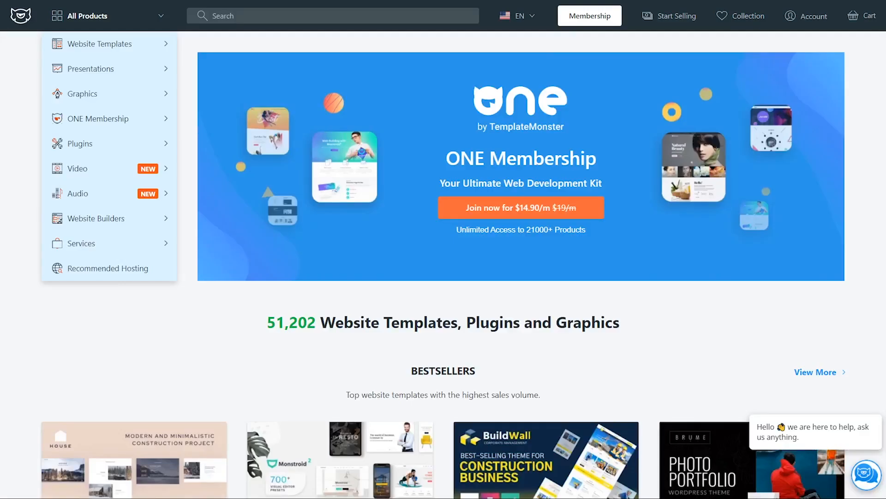
mouse_move(100, 43)
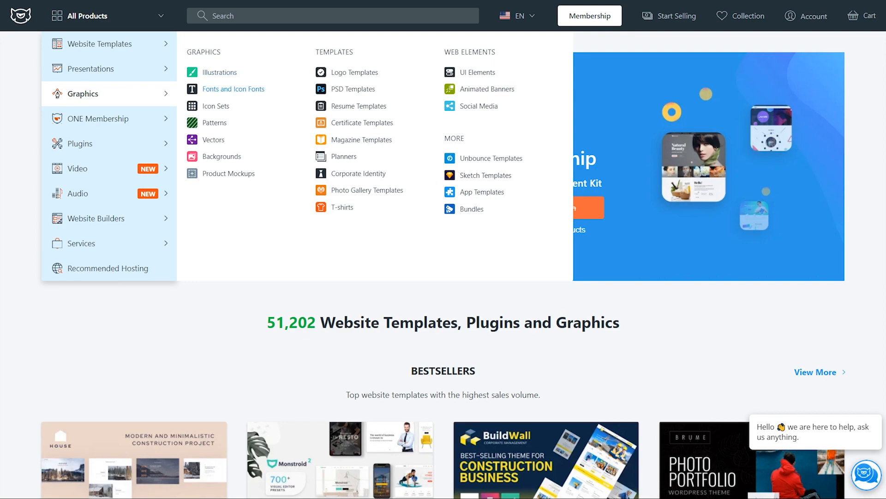
Step: Open the Graphics > Illustrations category and scroll through its 1,149 listings
left_click(220, 72)
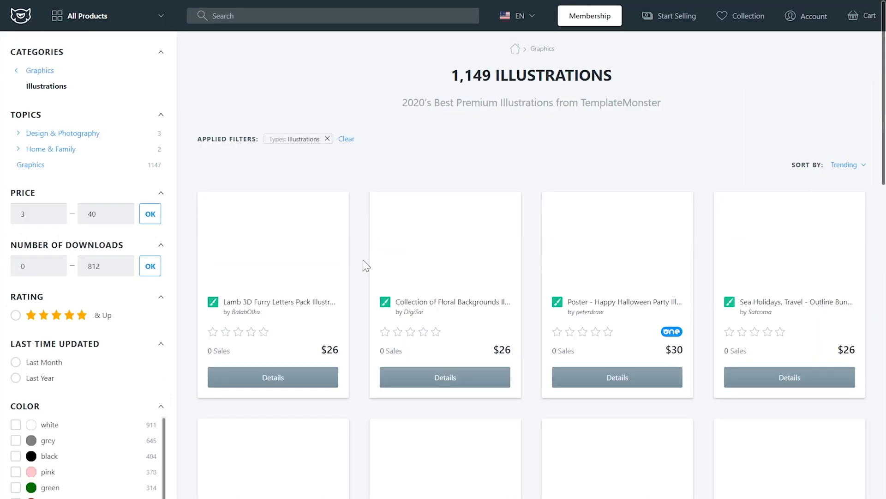
scroll("down", 3)
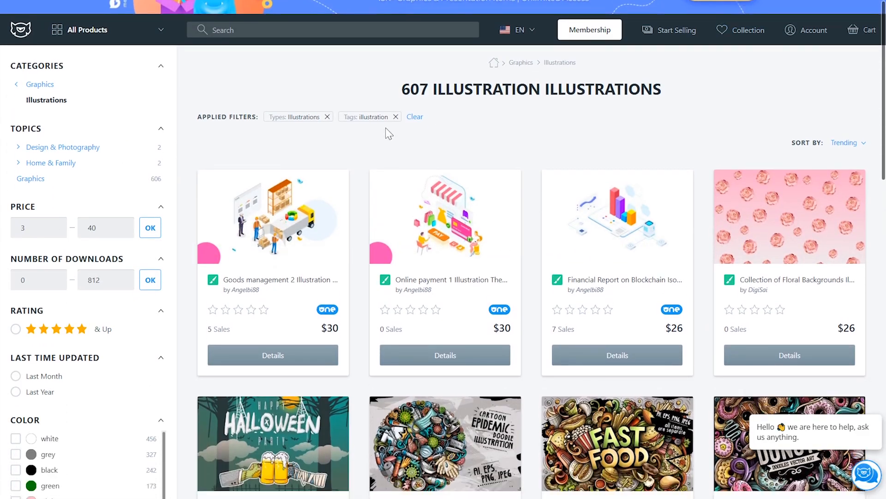
scroll("down", 3)
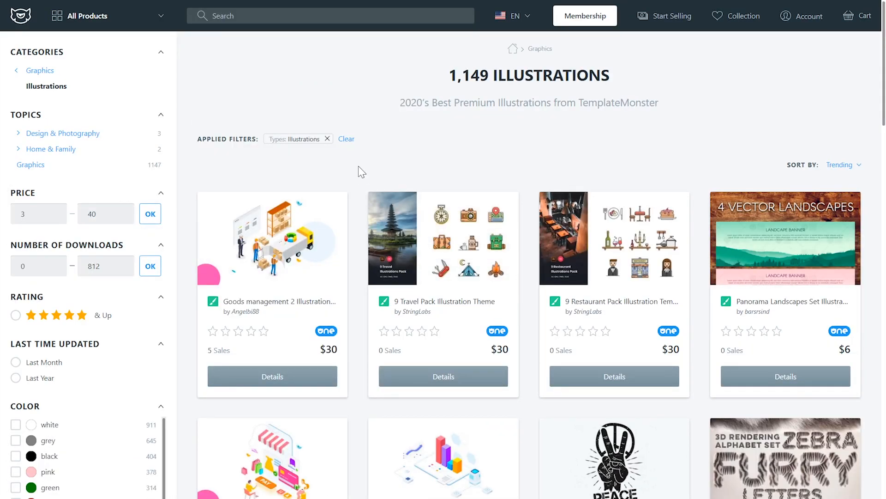
scroll("down", 3)
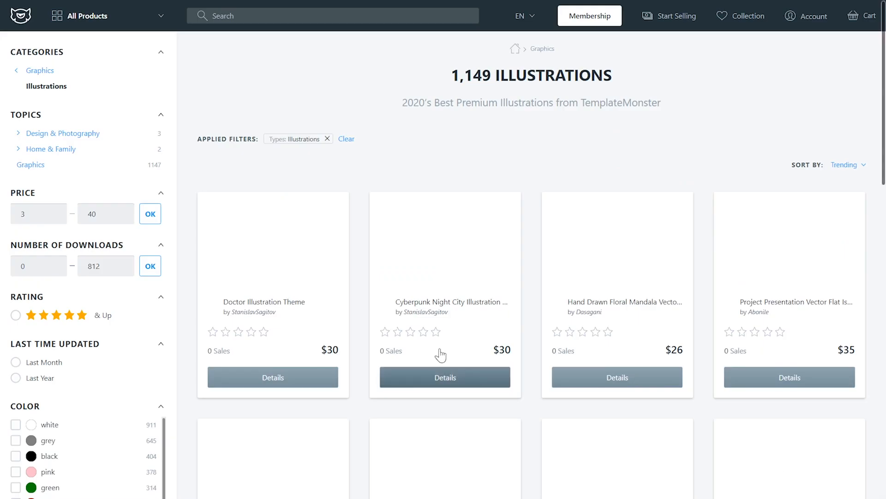
scroll("down", 3)
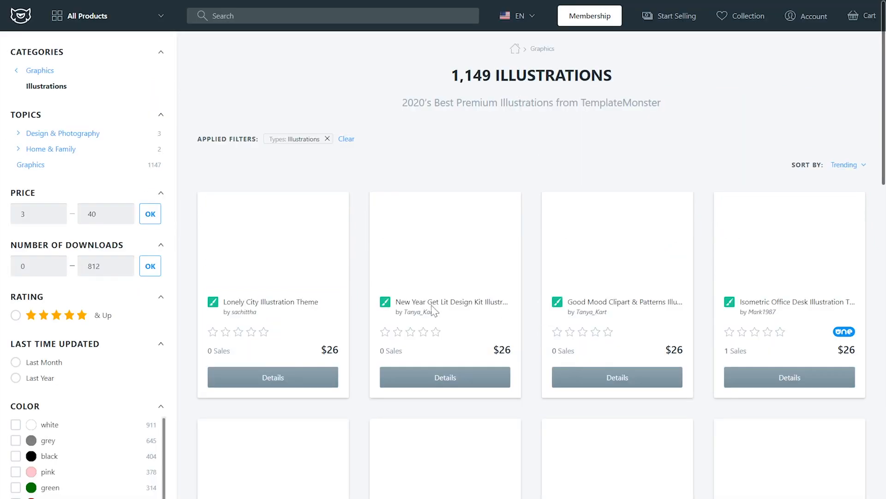
scroll("down", 3)
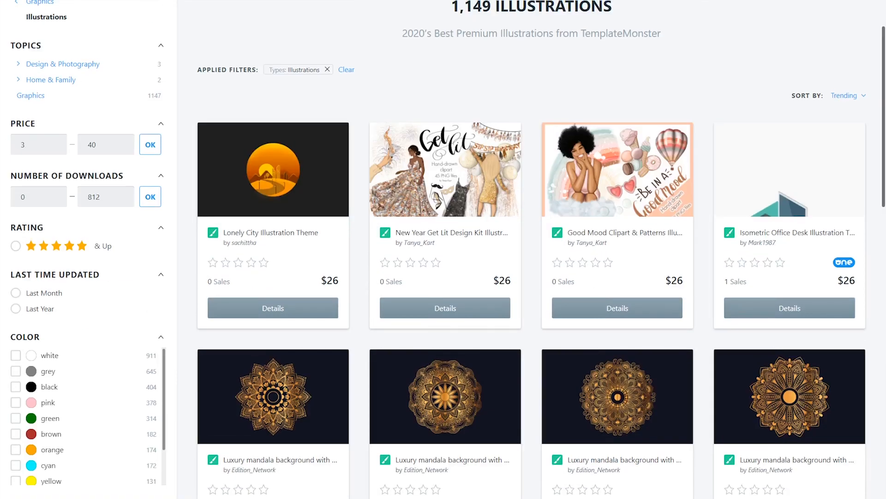